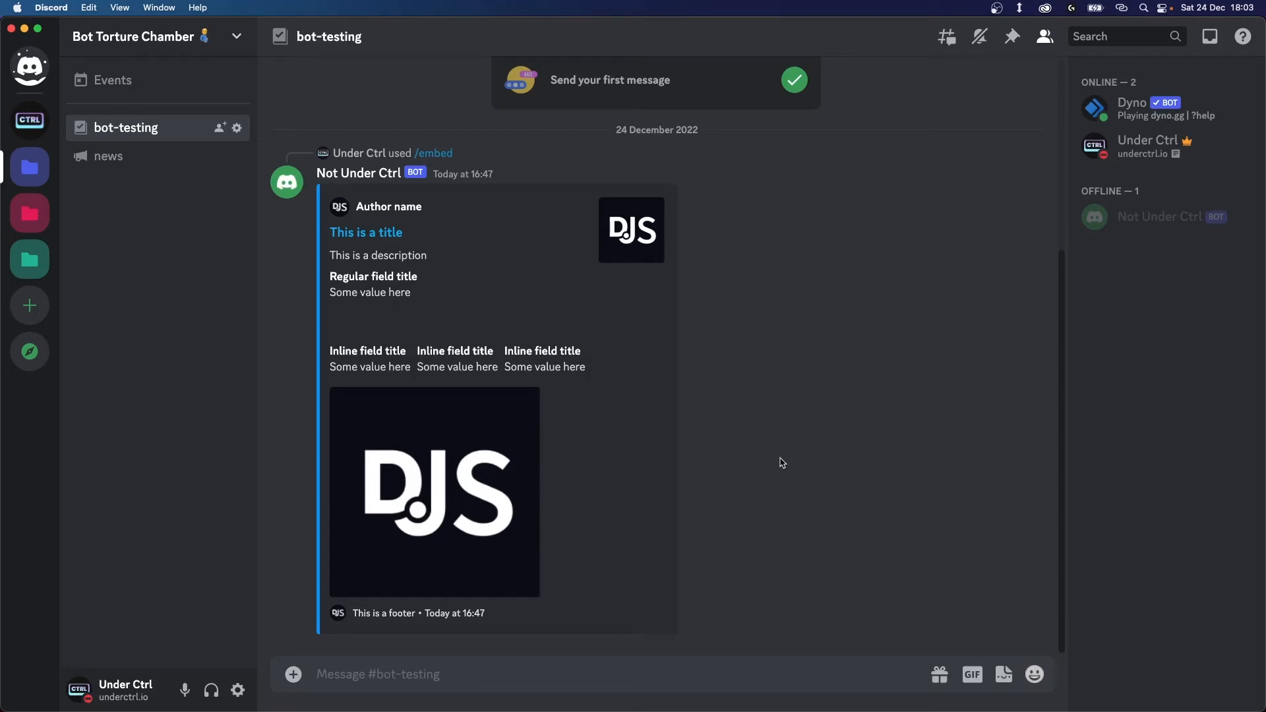
mouse_move(744, 435)
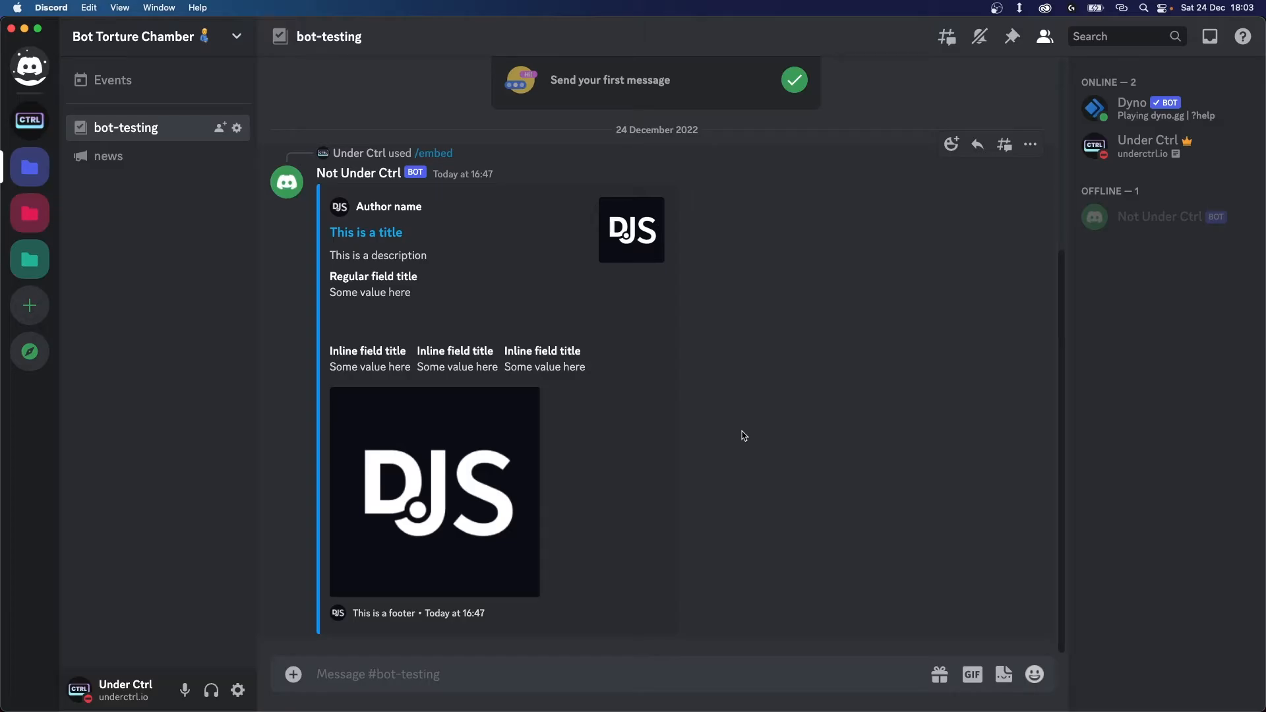
mouse_move(741, 343)
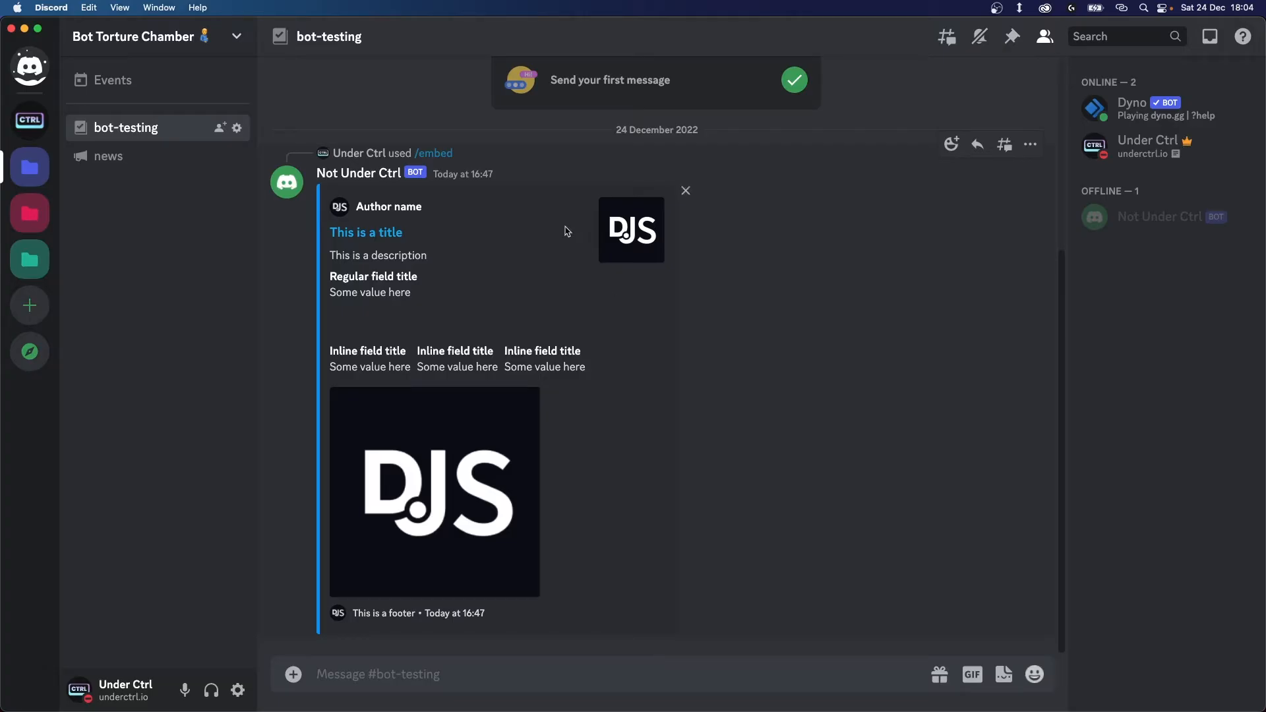
mouse_move(526, 281)
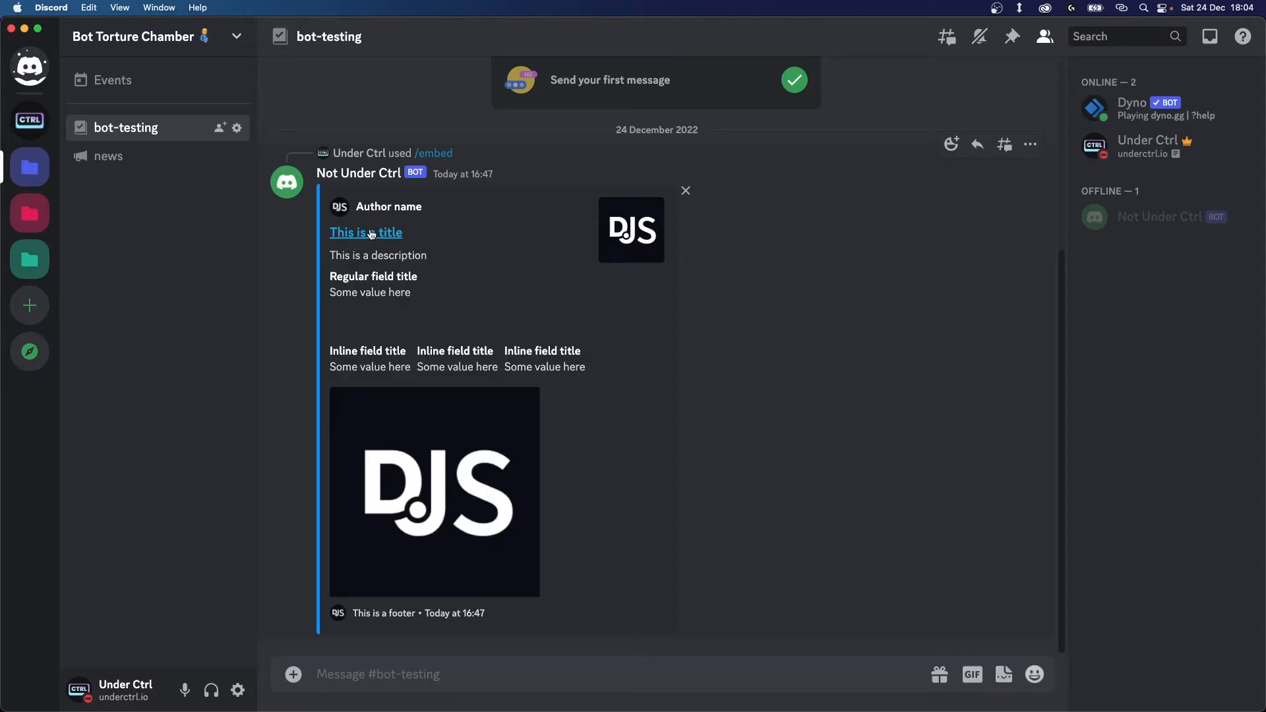
mouse_move(381, 256)
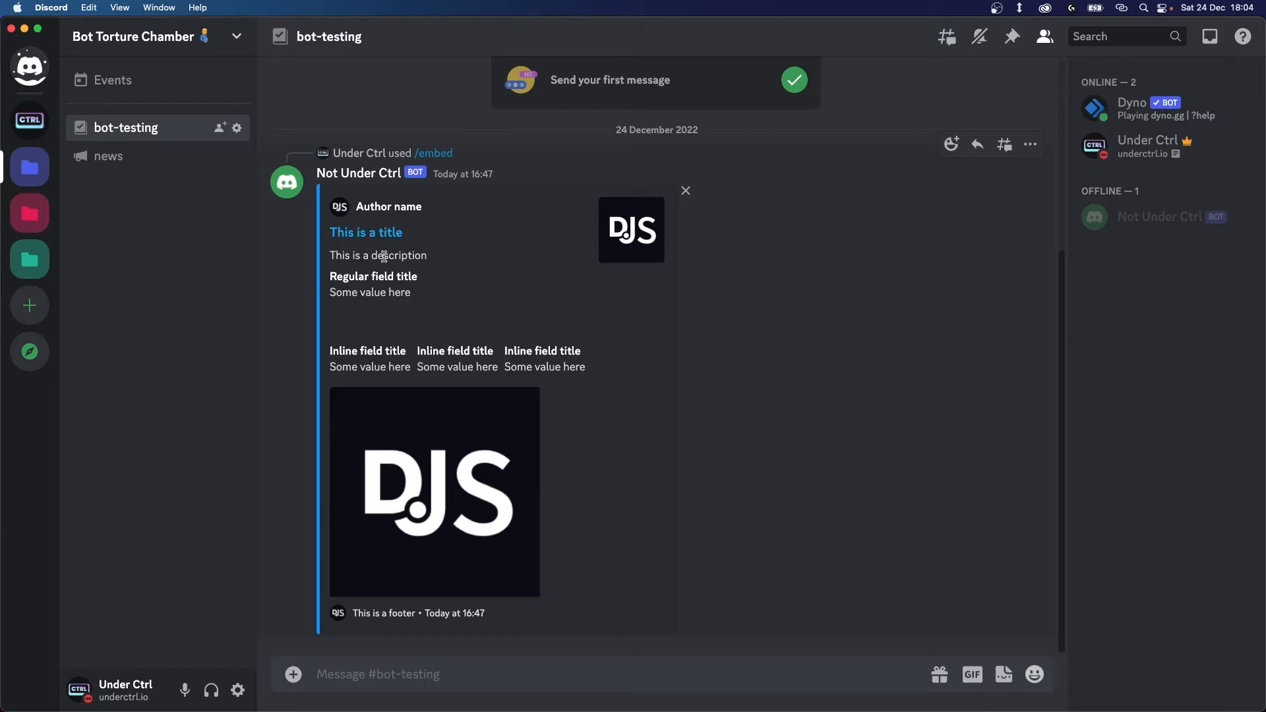
mouse_move(401, 275)
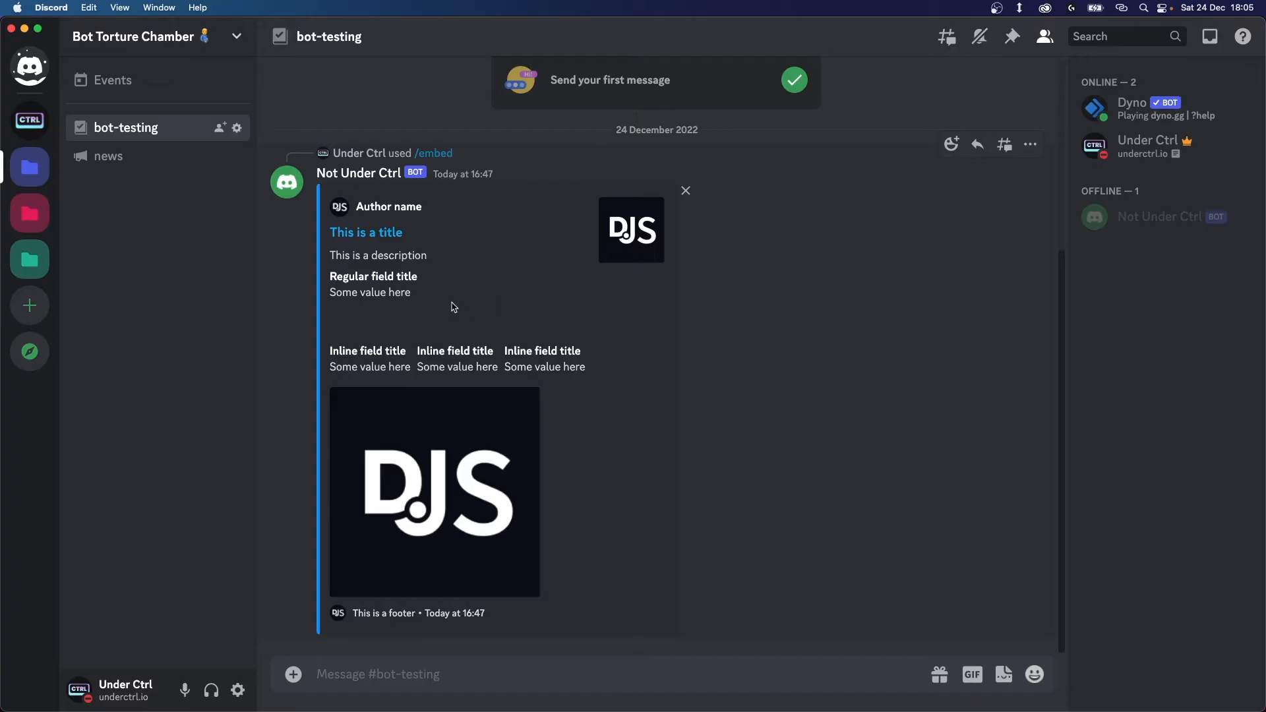
mouse_move(443, 304)
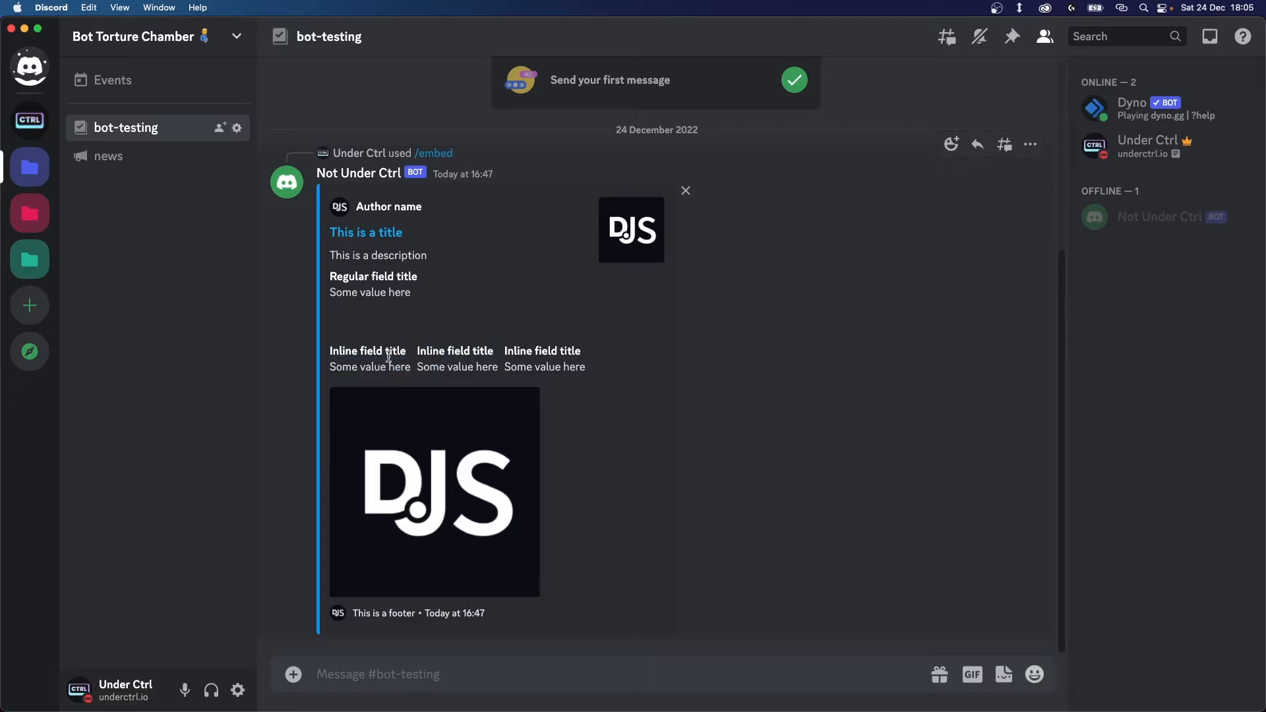
mouse_move(458, 360)
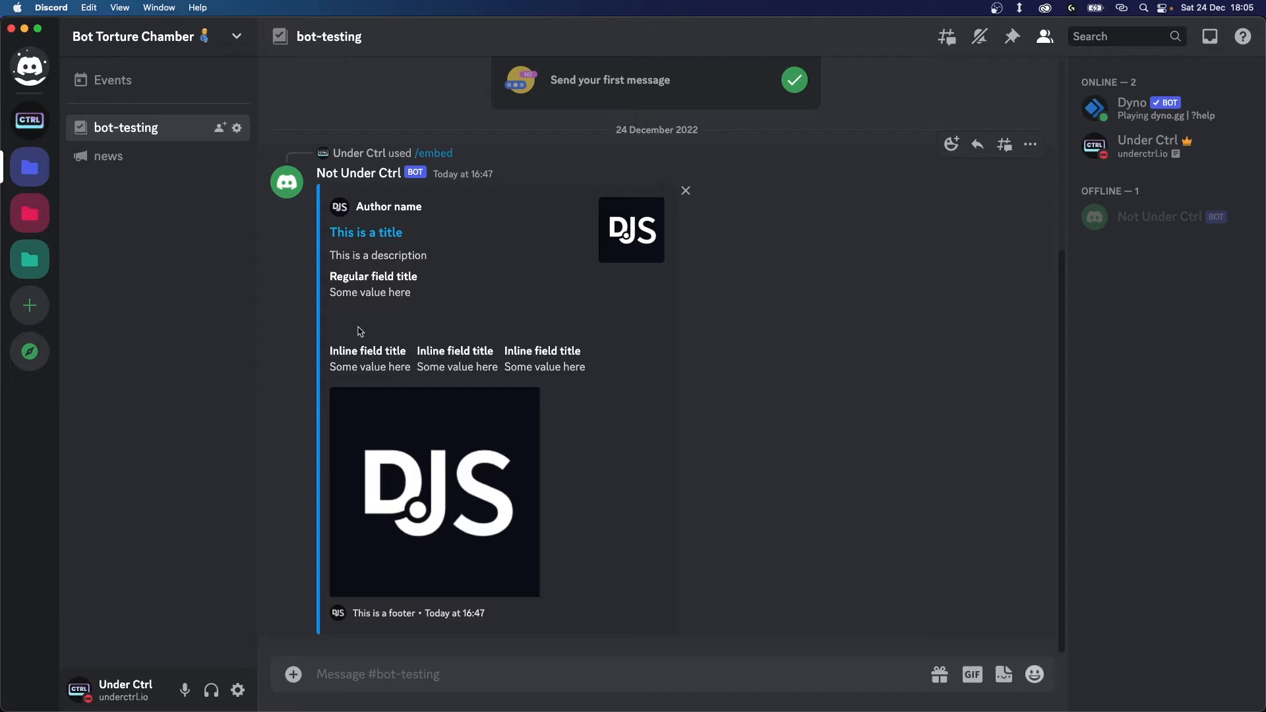
mouse_move(388, 325)
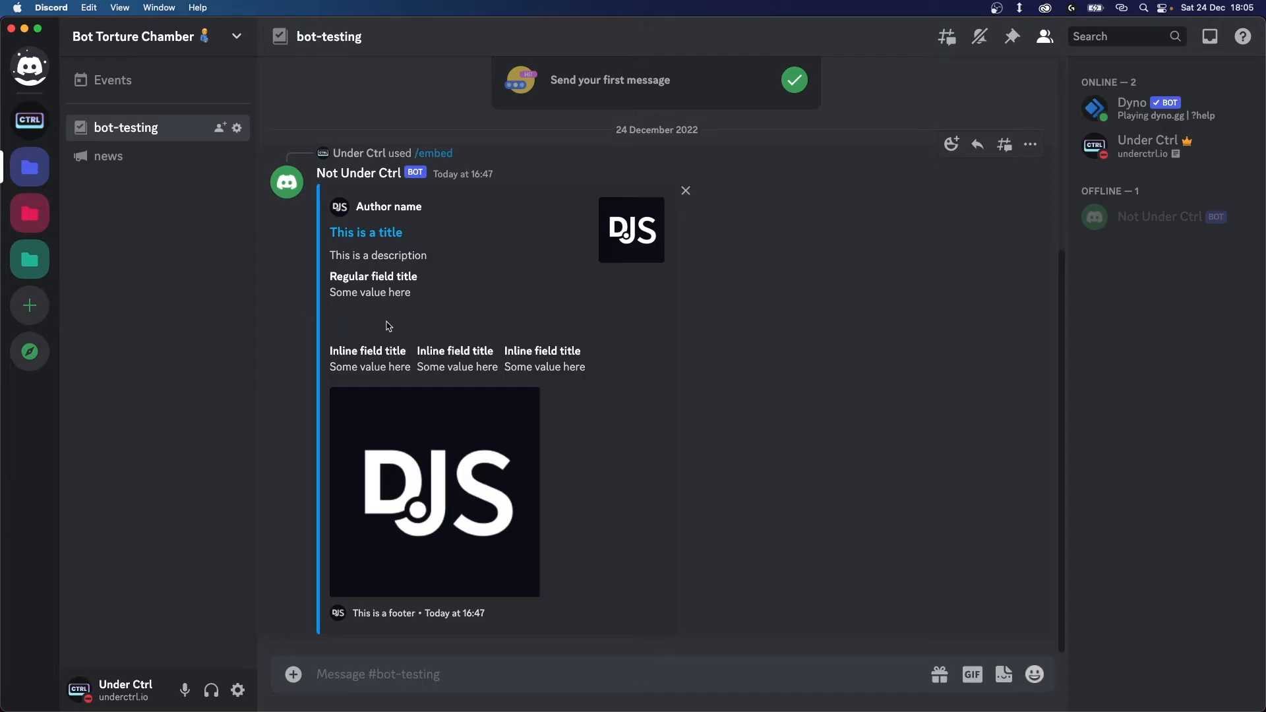
mouse_move(372, 323)
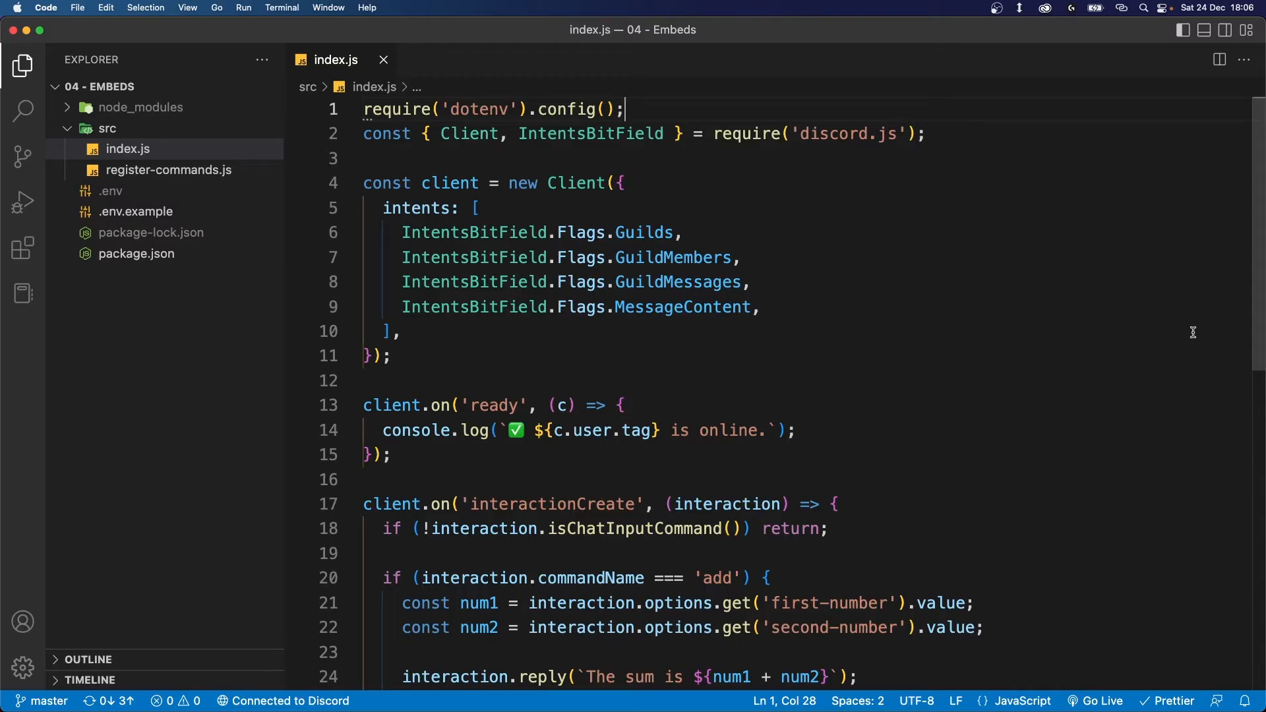
Rename the slash command to 'embed' described 'Sends an embed!' in register-commands.js and run node src/
left_click(169, 170)
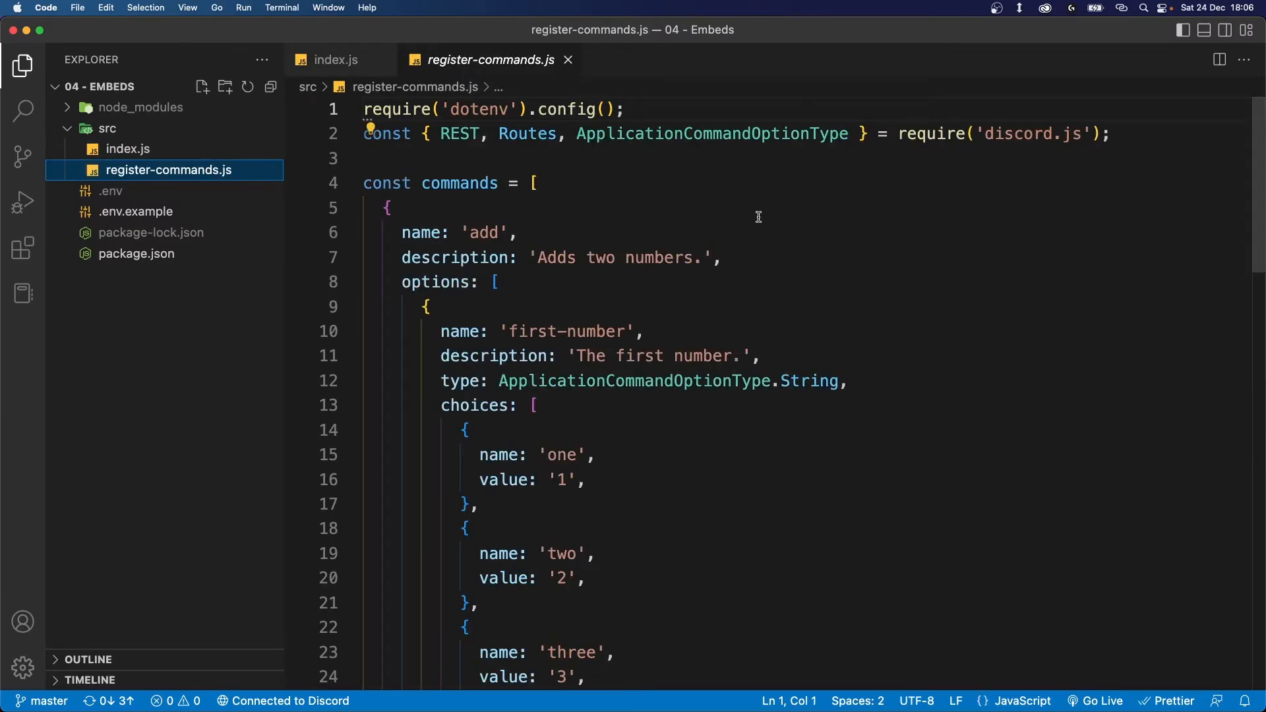
mouse_move(405, 232)
type("embe")
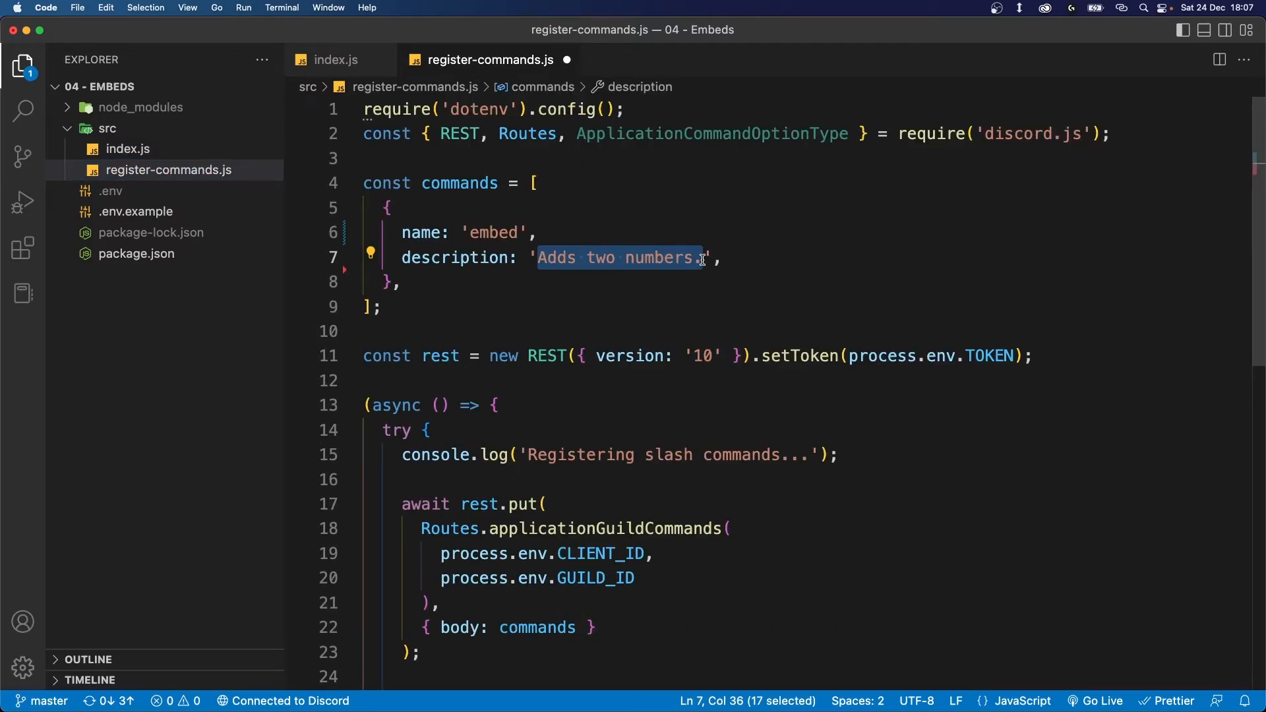
type("Sends an embed!")
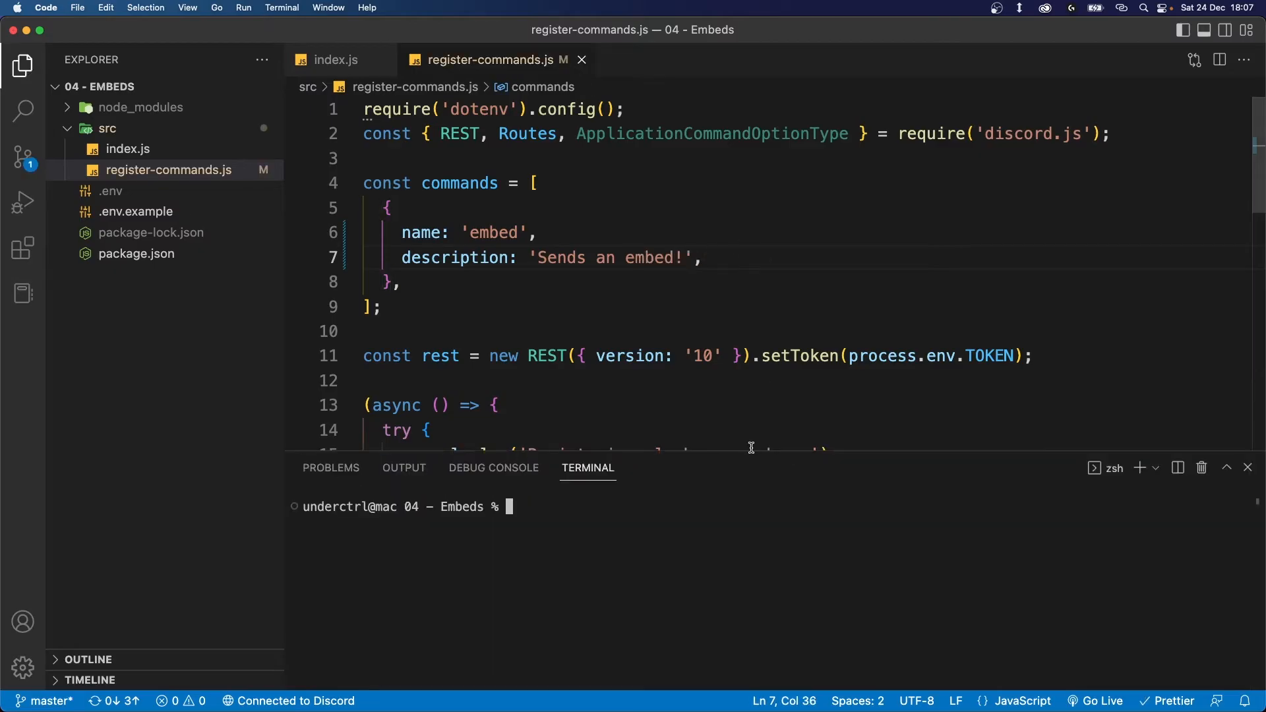
type("node src/")
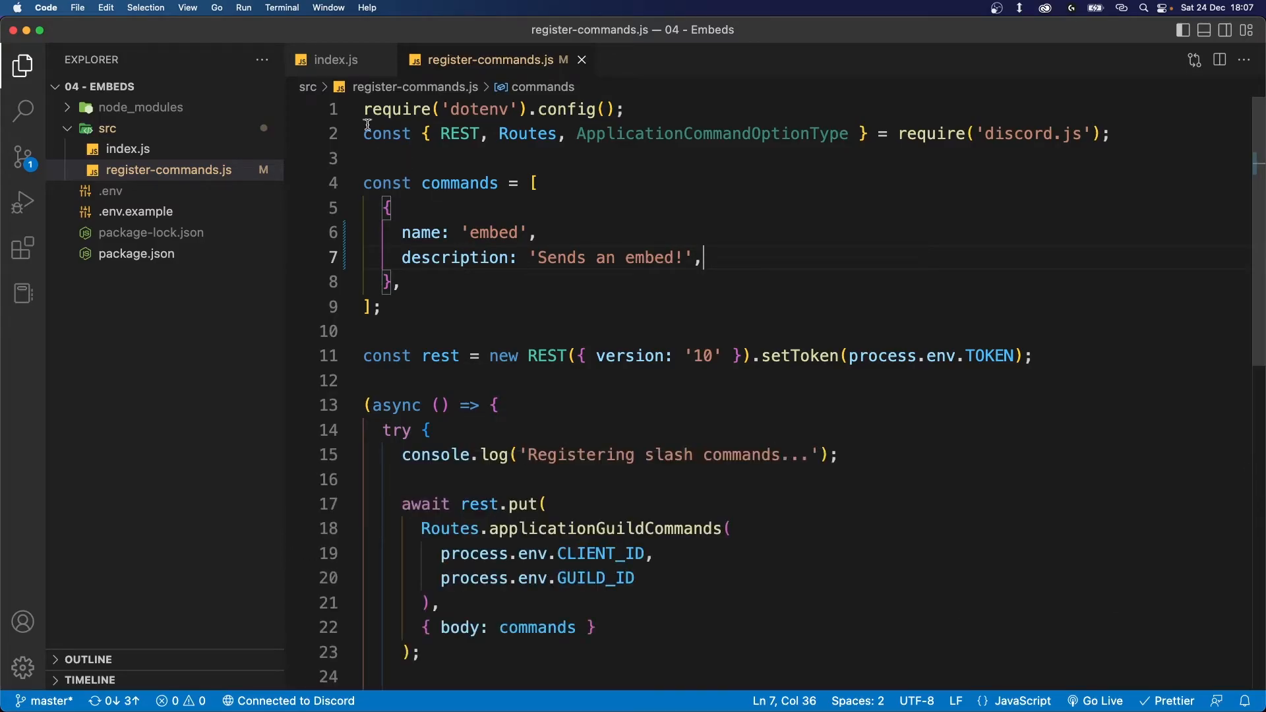
mouse_move(334, 56)
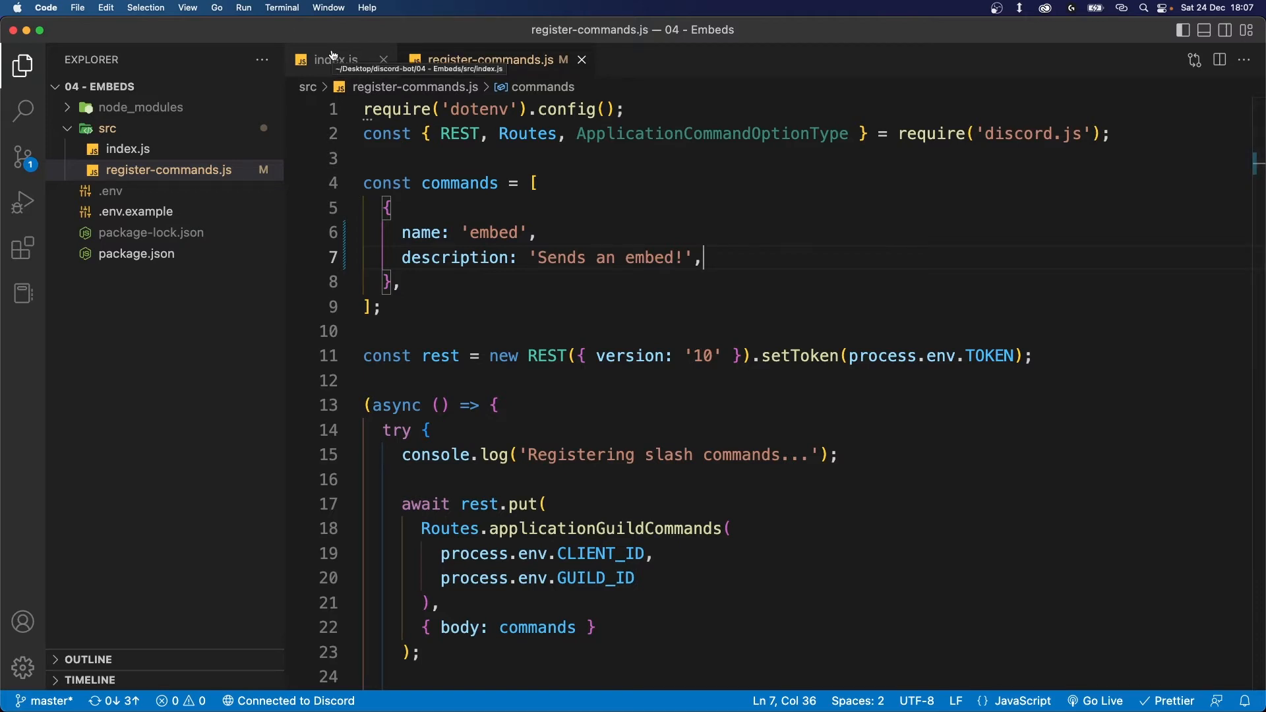
In index.js, check for 'embed' instead of 'add', delete the sum logic and require EmbedBuilder
left_click(340, 59)
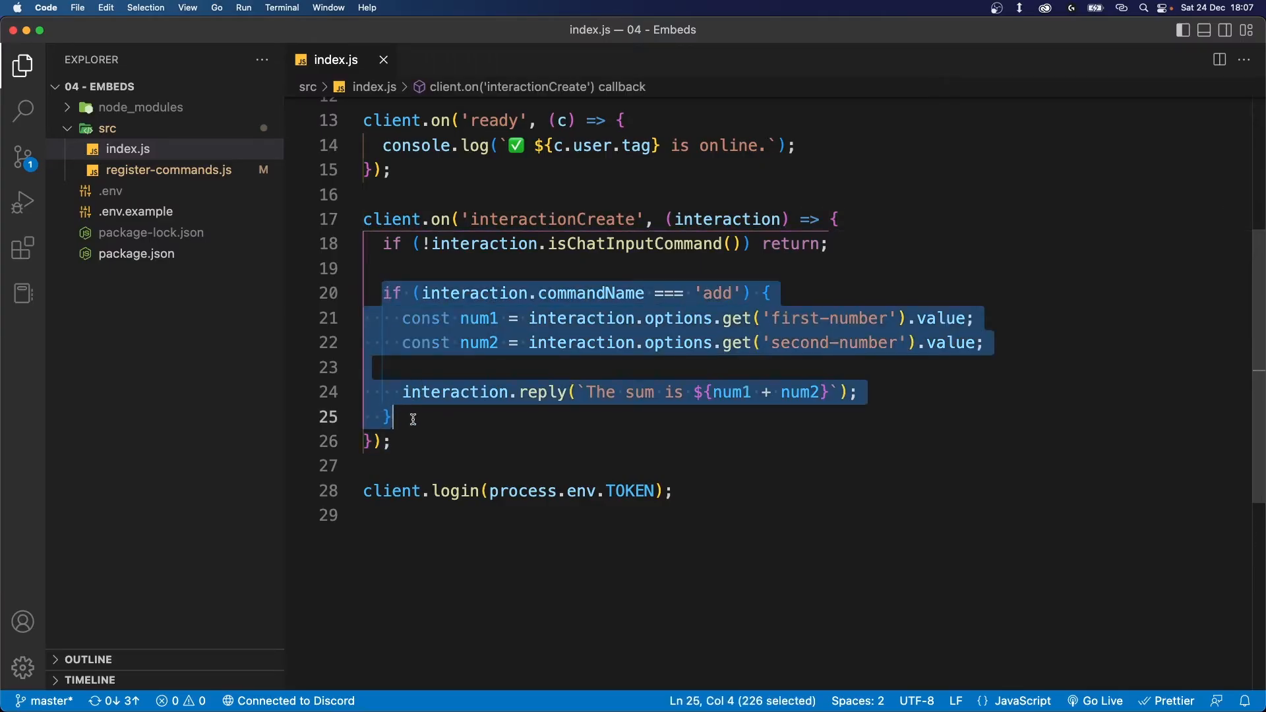
double_click(718, 293)
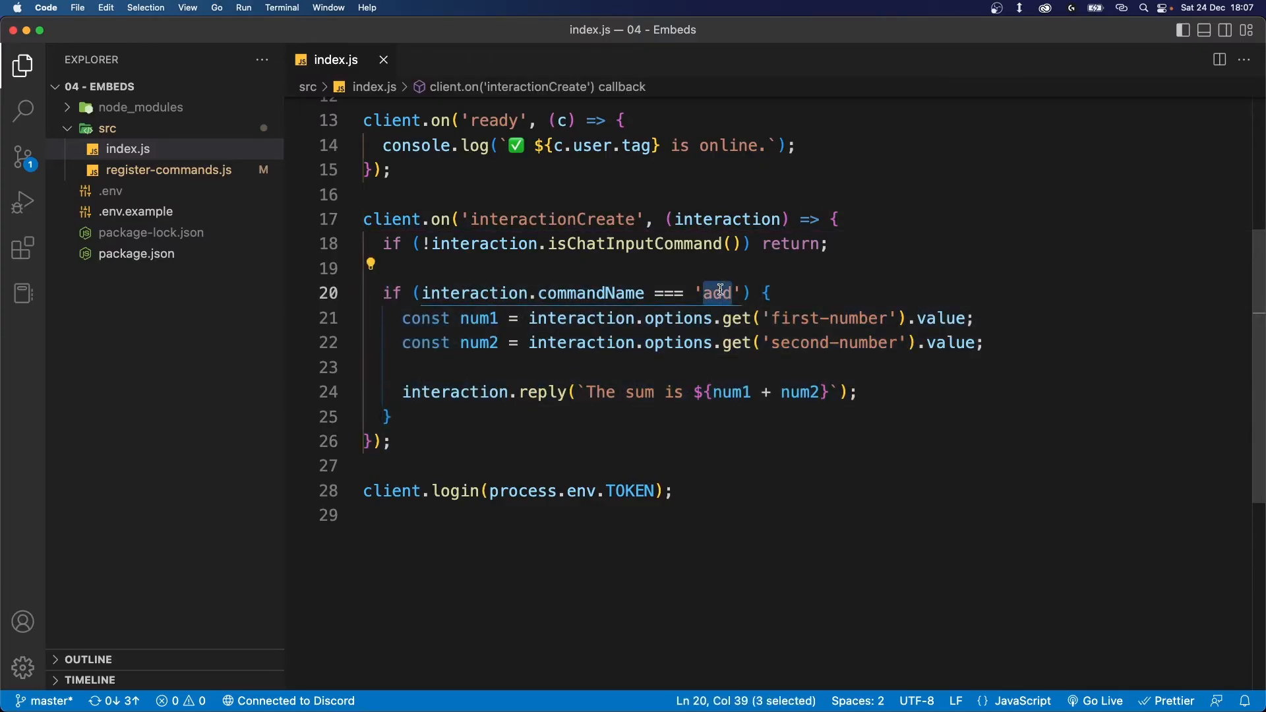
type("embed")
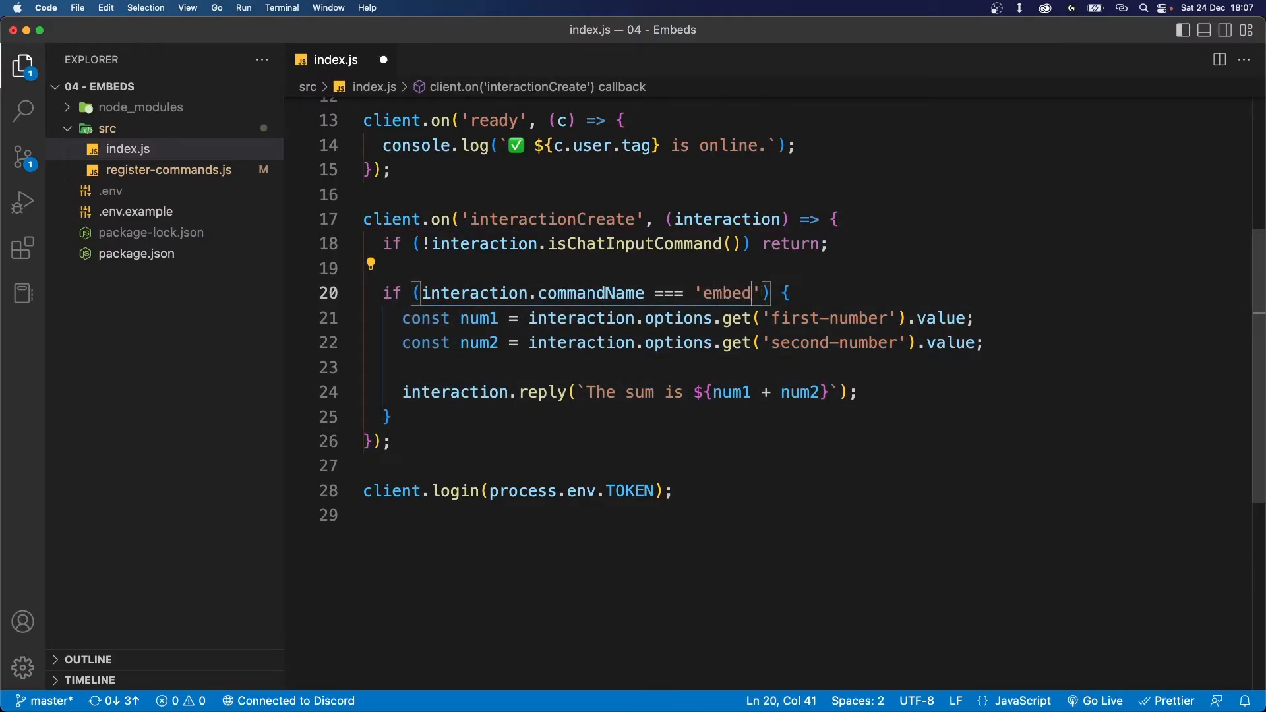
left_click_drag(403, 317, 860, 393)
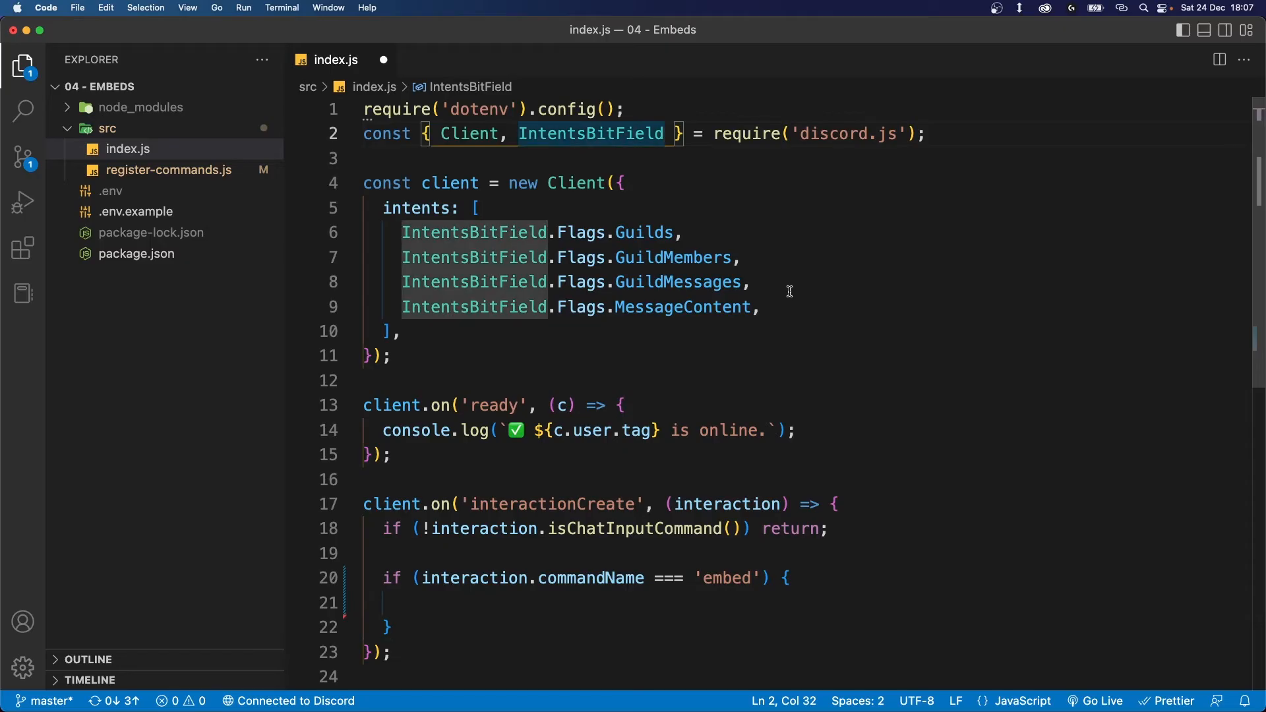
type(", Embed")
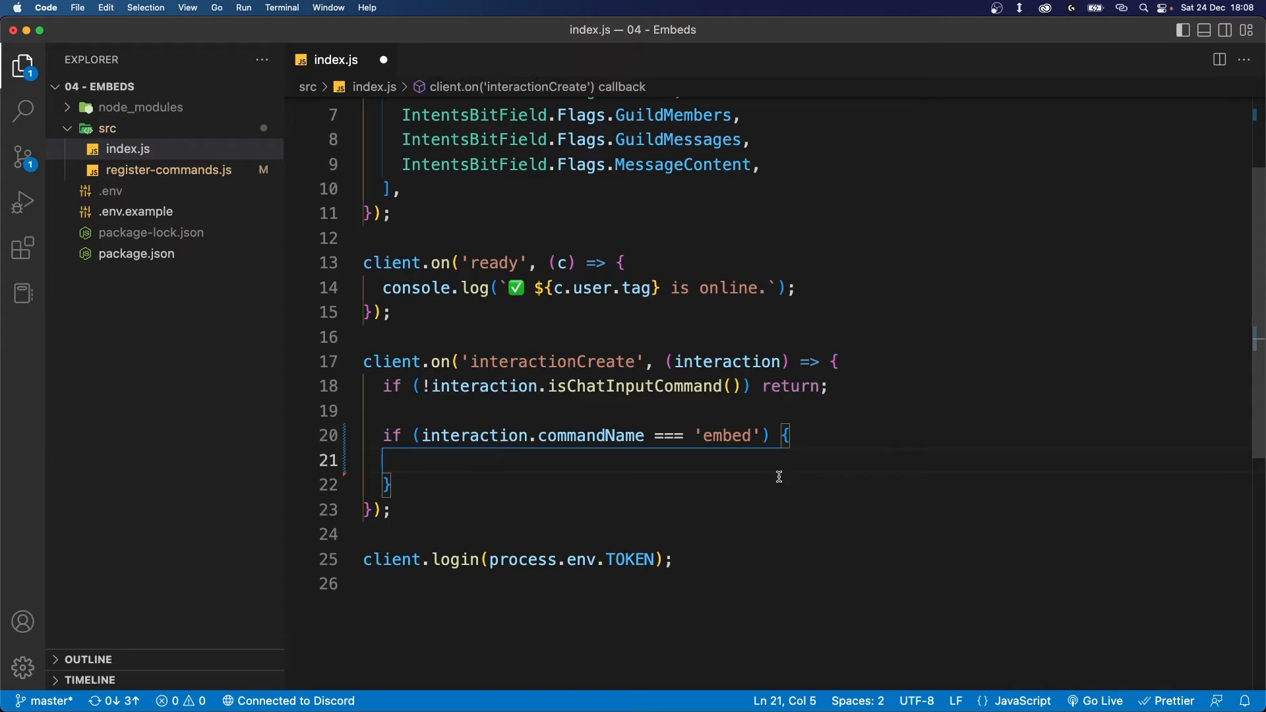
Build a new EmbedBuilder with title 'Embed title' and a description
type("const em")
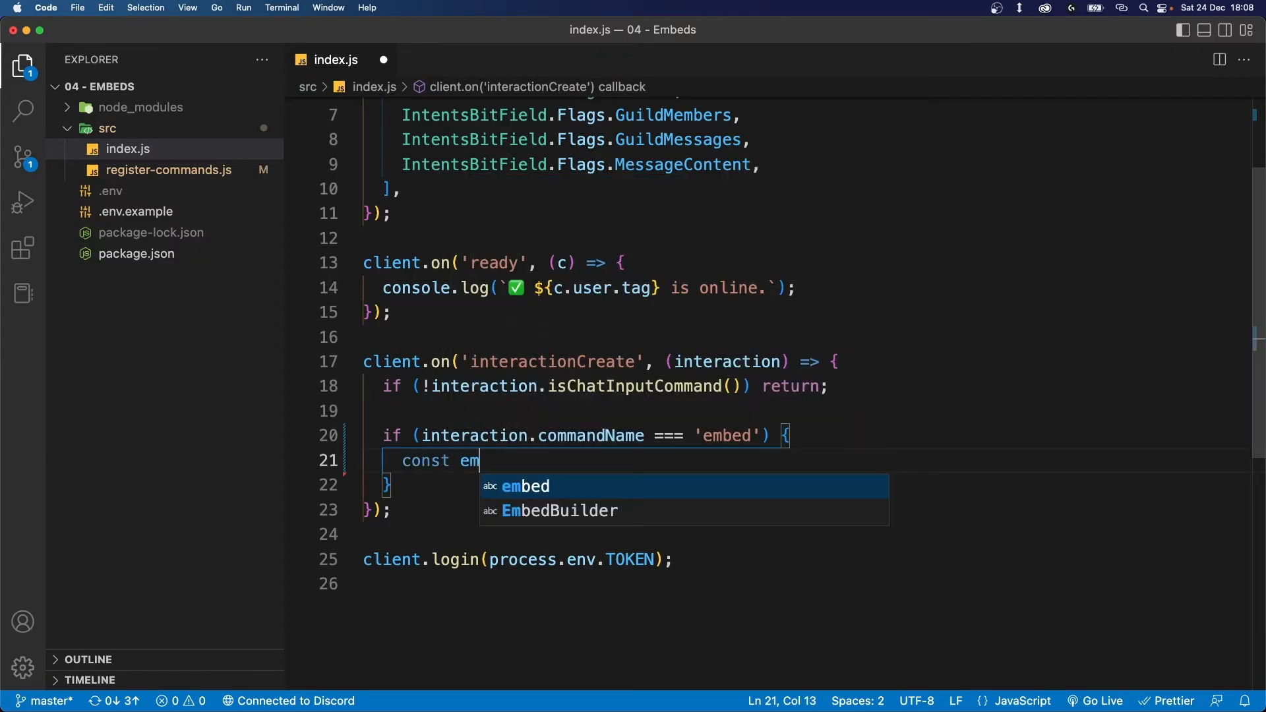
type("bed = new")
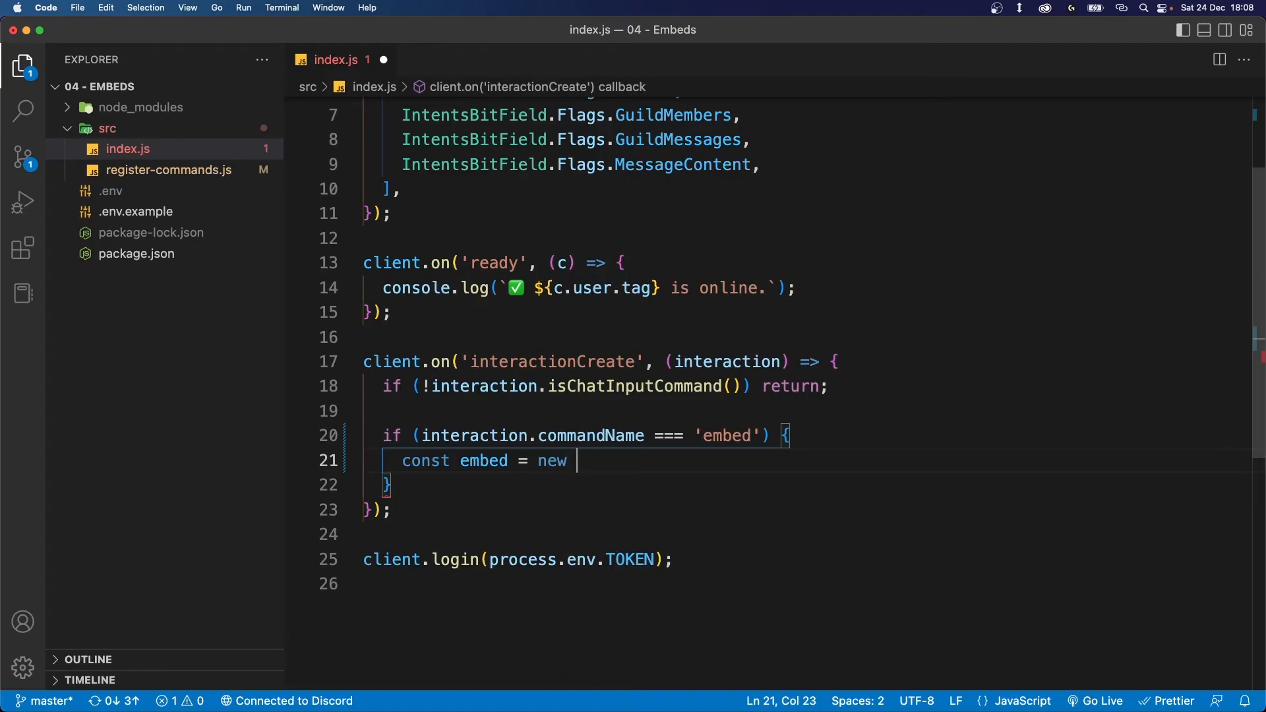
type("EmbedBuilder().setTitle(")
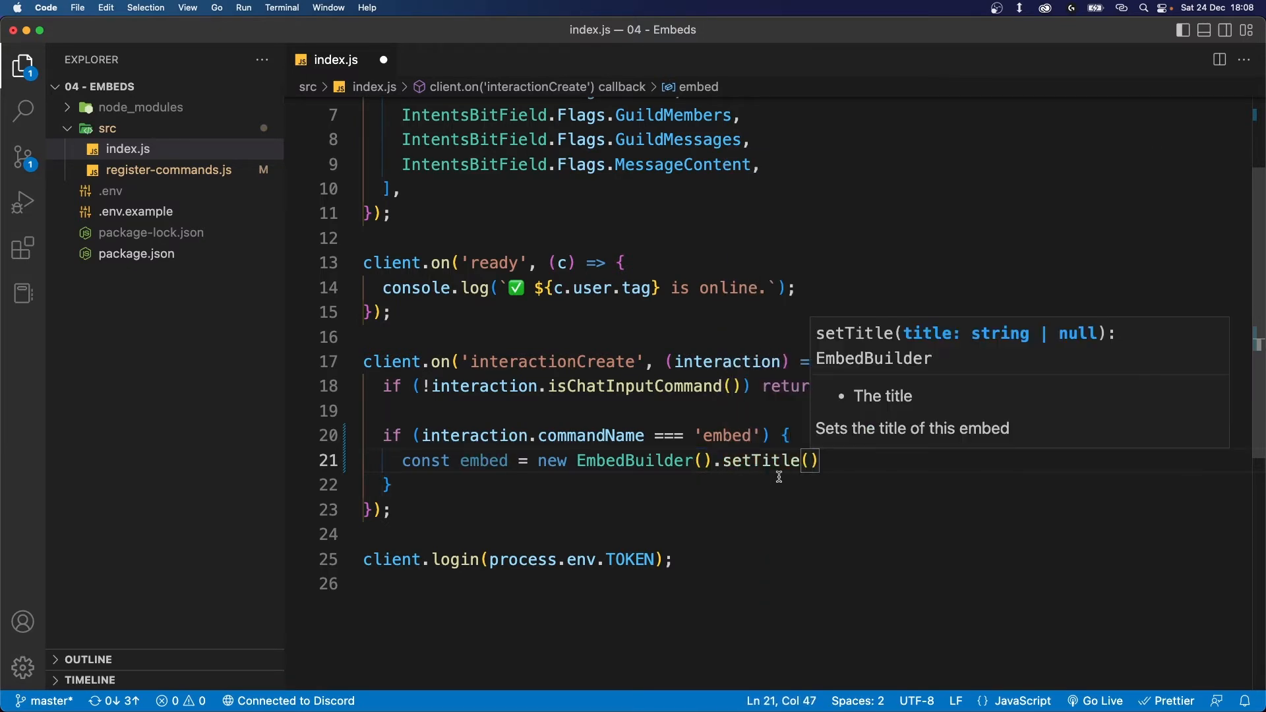
type("\"Embed title\"")
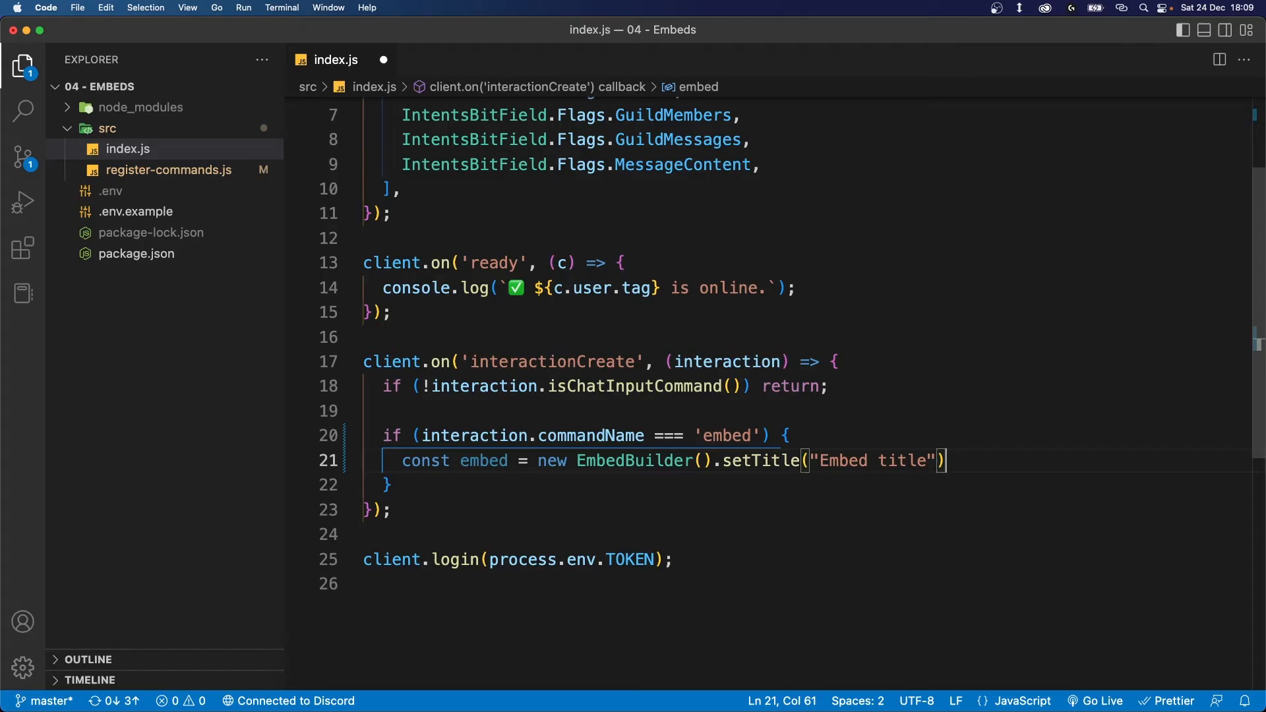
type(".setDescription('")
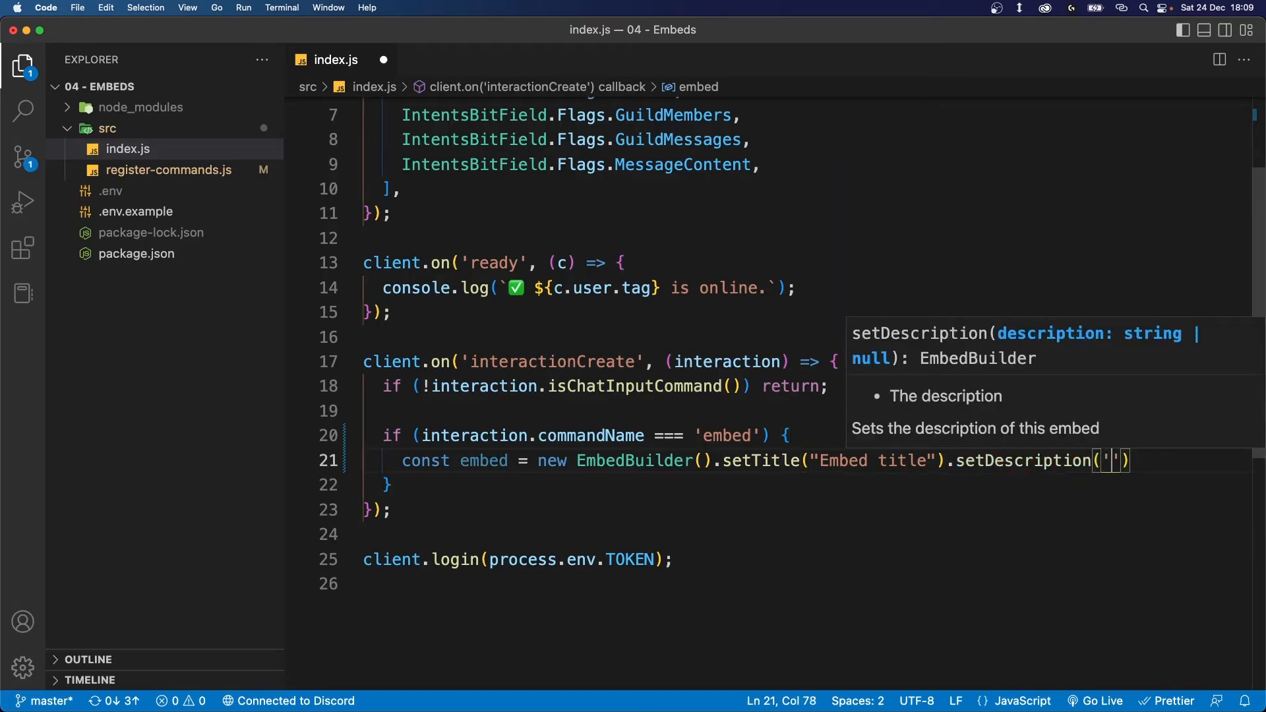
type("This is an embed description');")
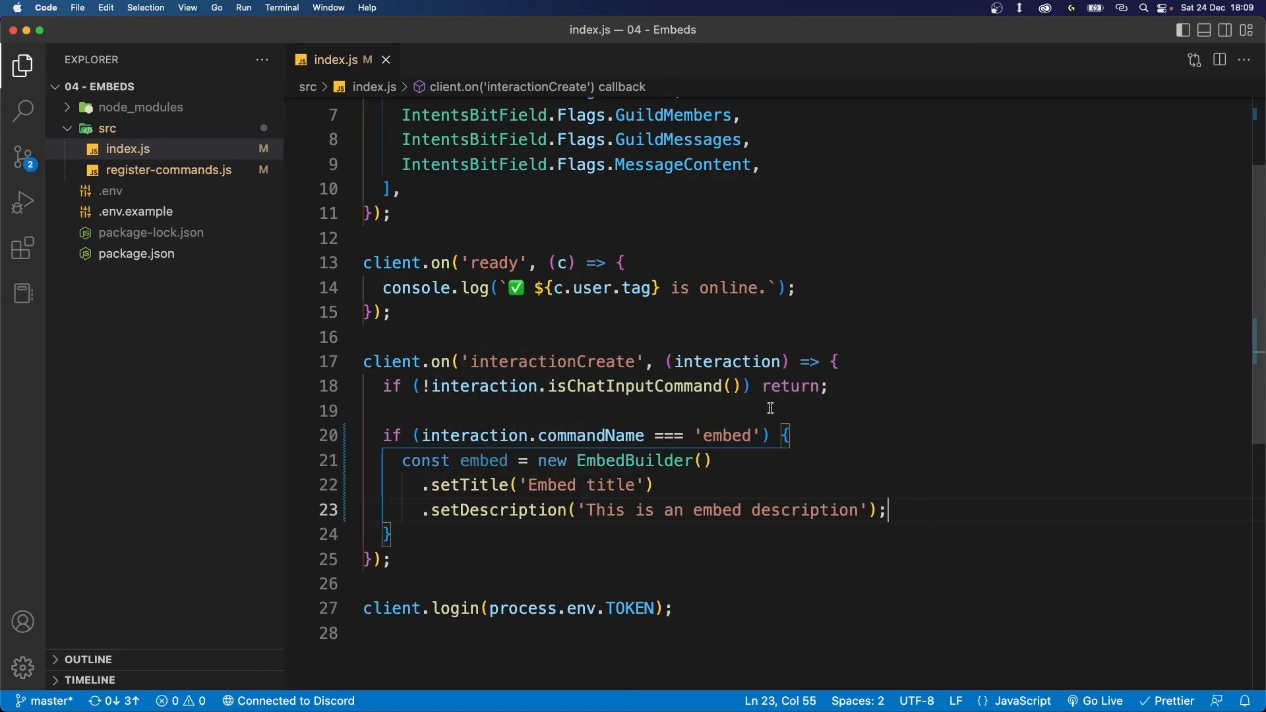
Reply to the interaction with { embeds: [embed] }
type("interaction")
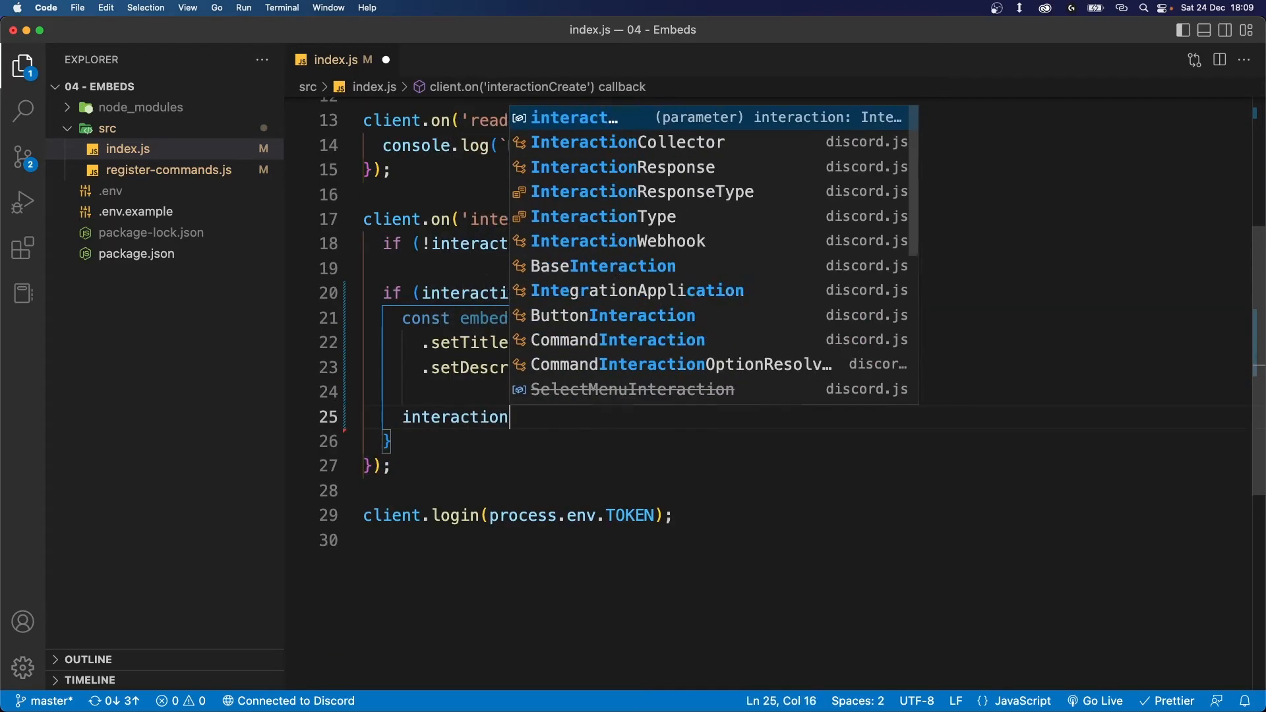
type(".reply(")
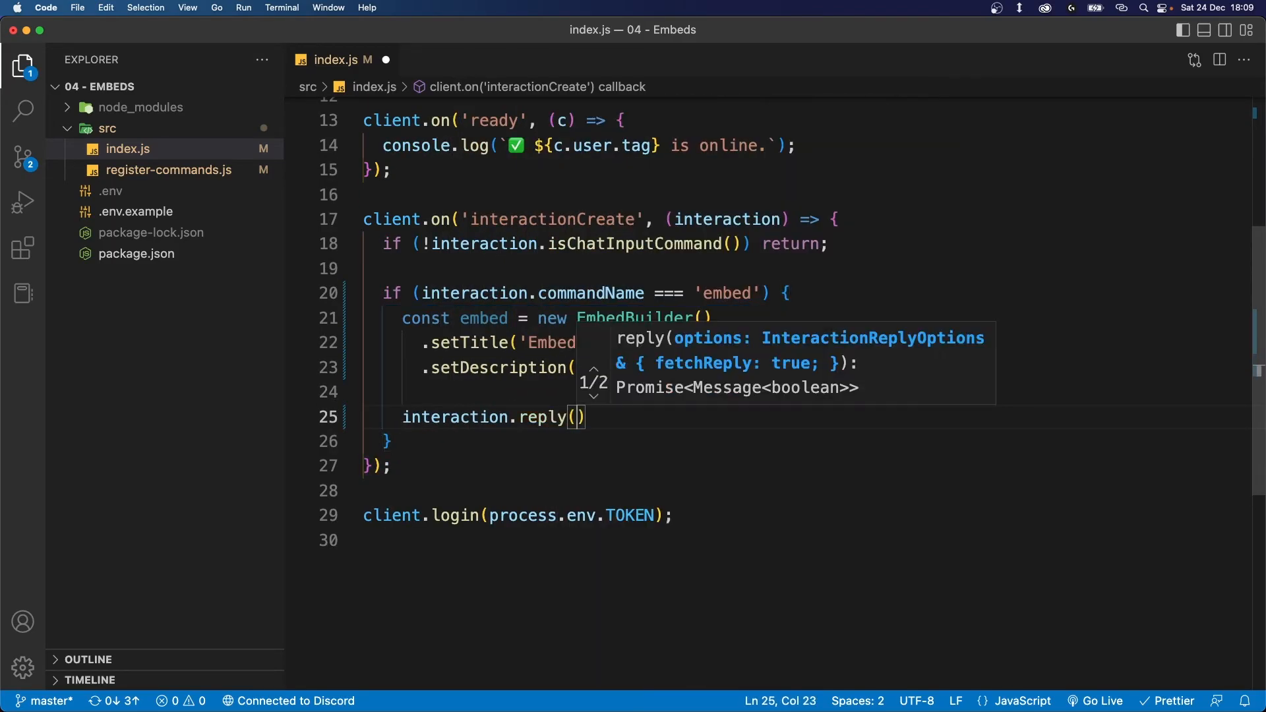
type("{")
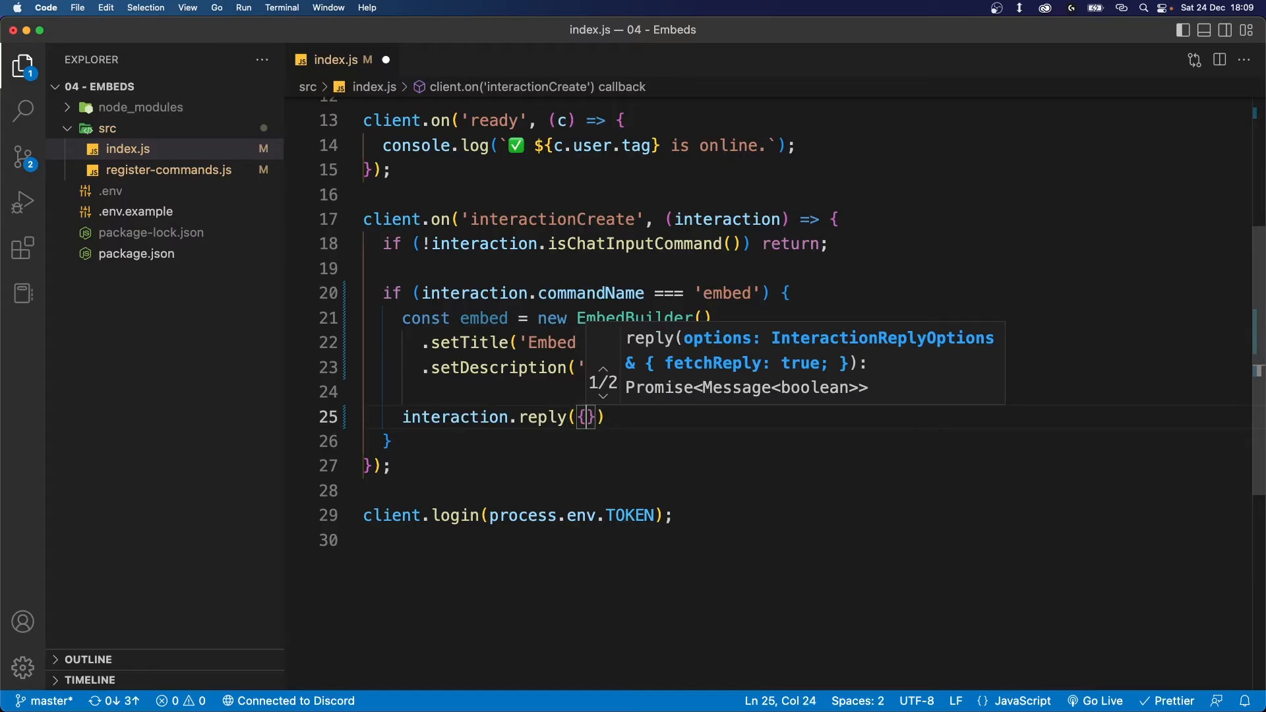
type("embeds")
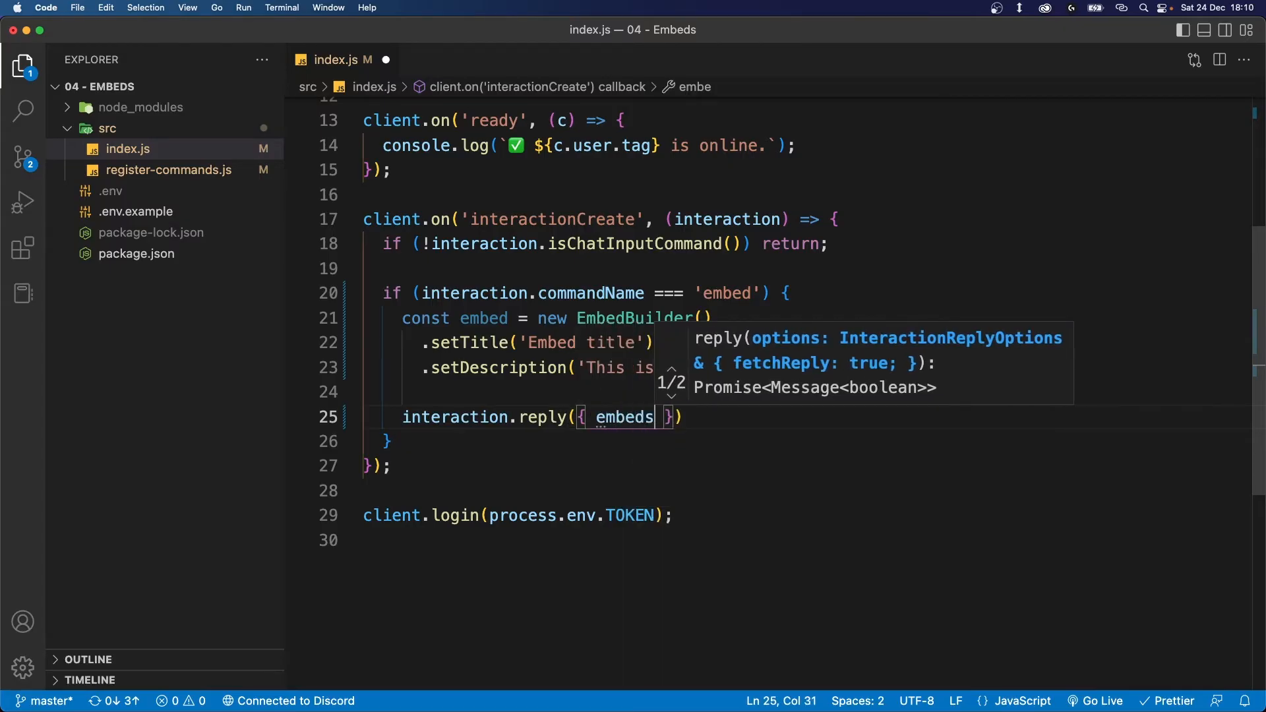
type(": []")
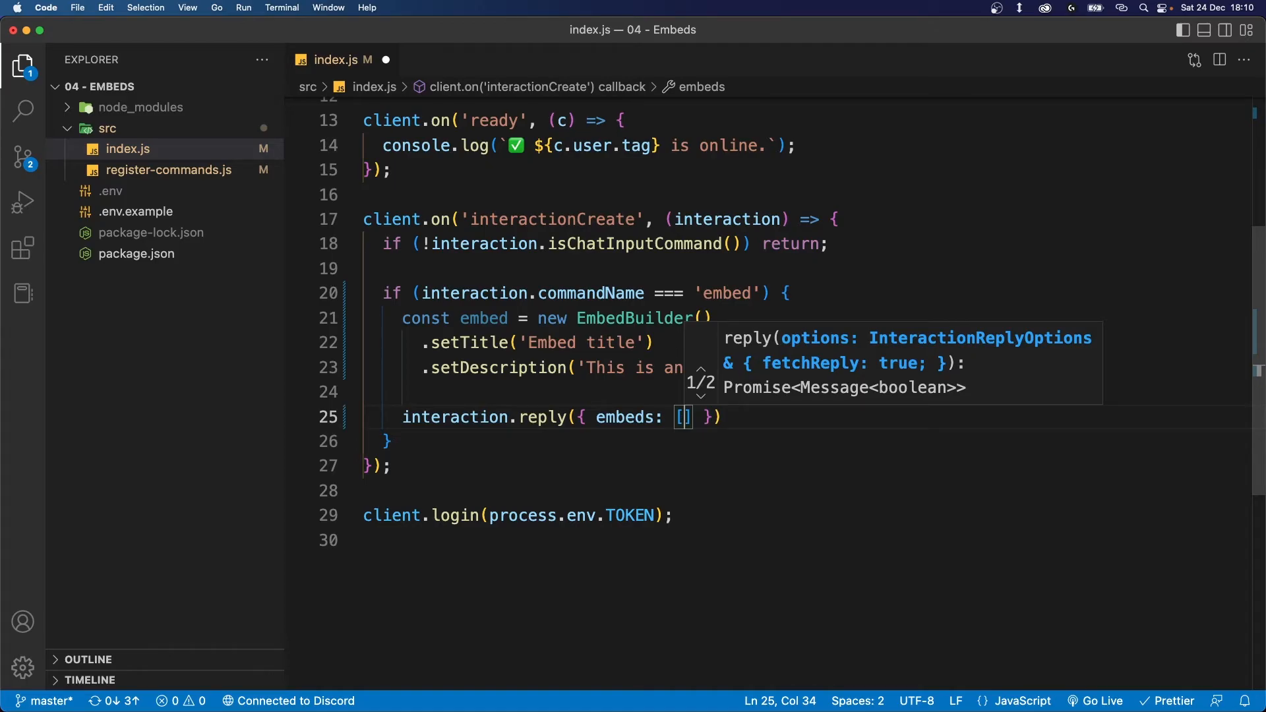
mouse_move(986, 406)
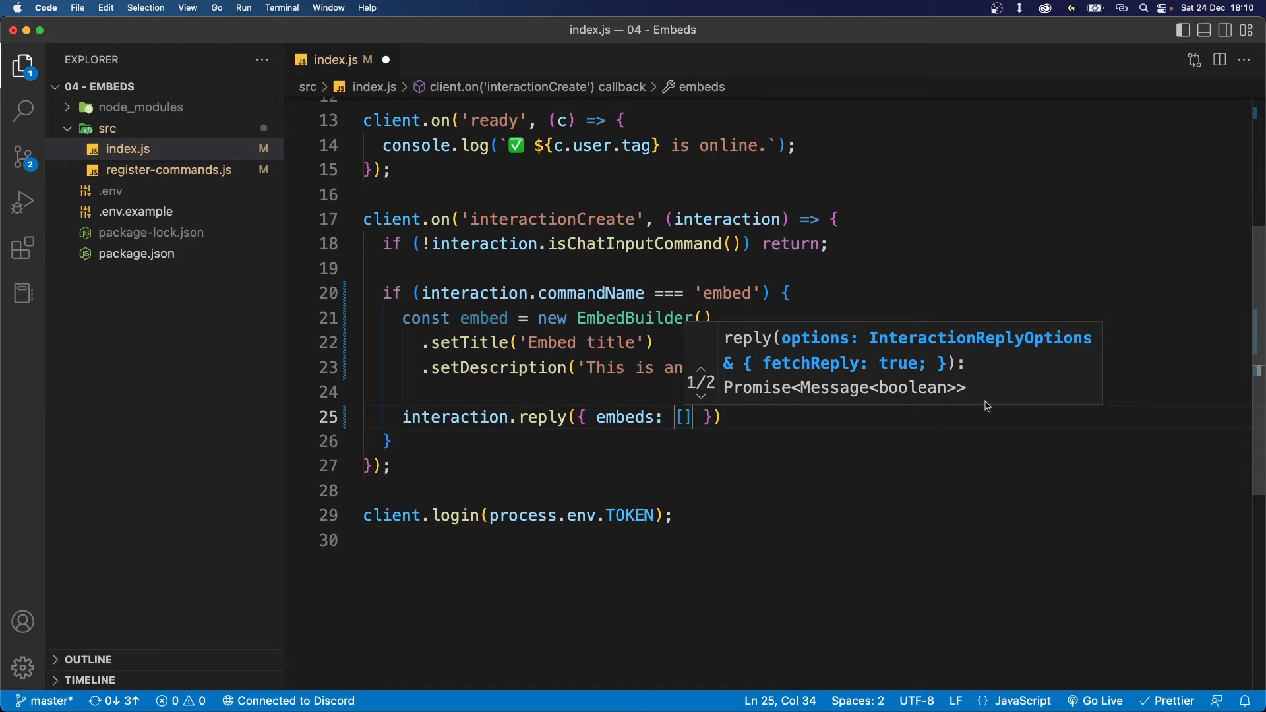
double_click(483, 317)
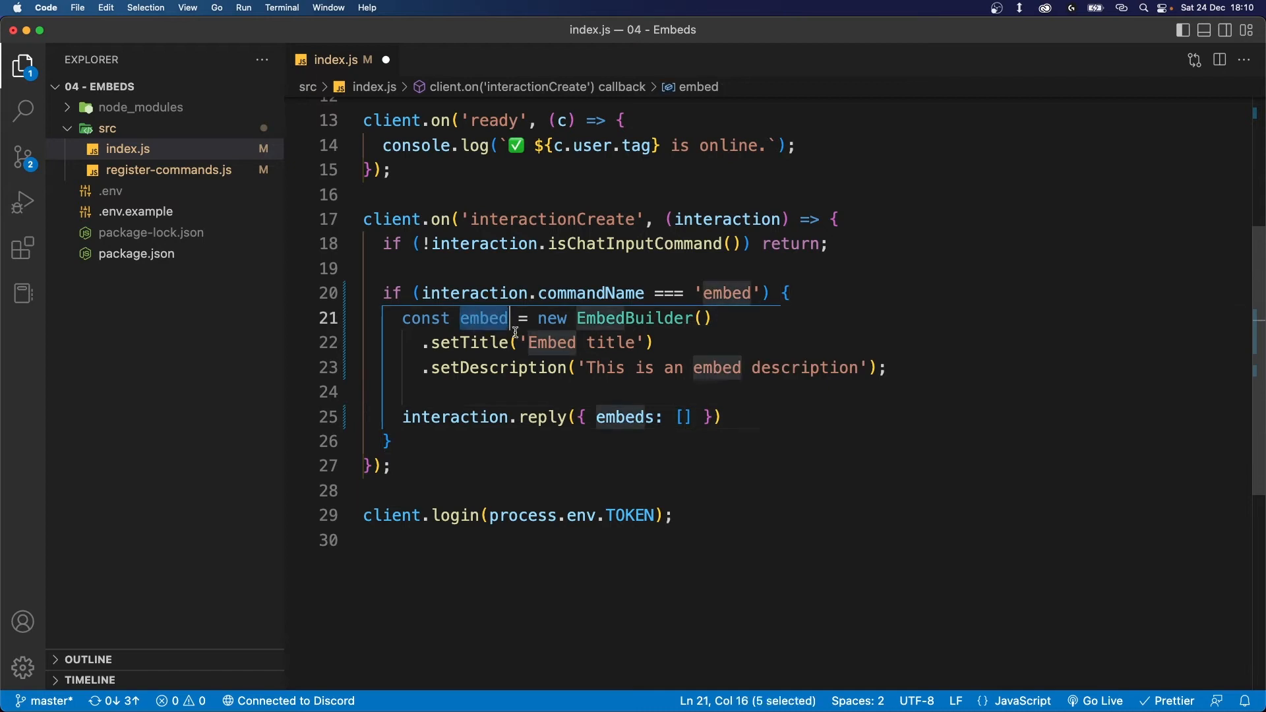
type("embed")
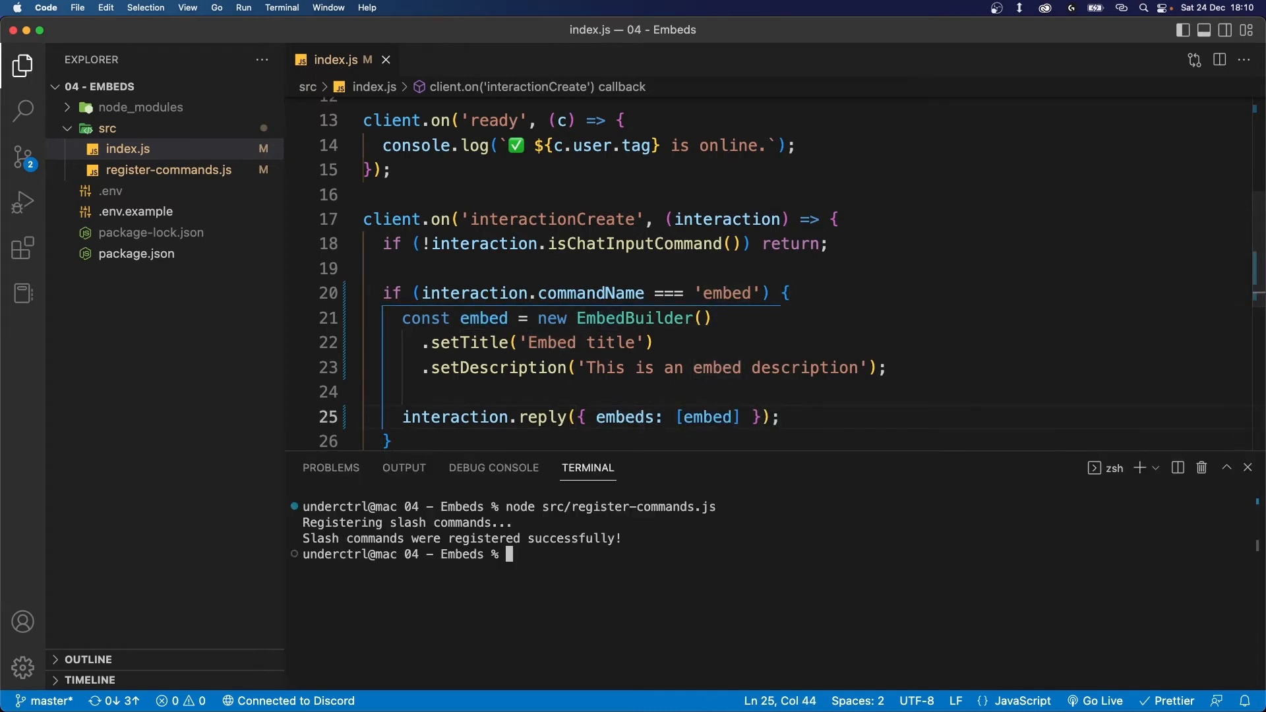
Start the bot with nodemon src/index.js for automatic restarts
type("nodemon")
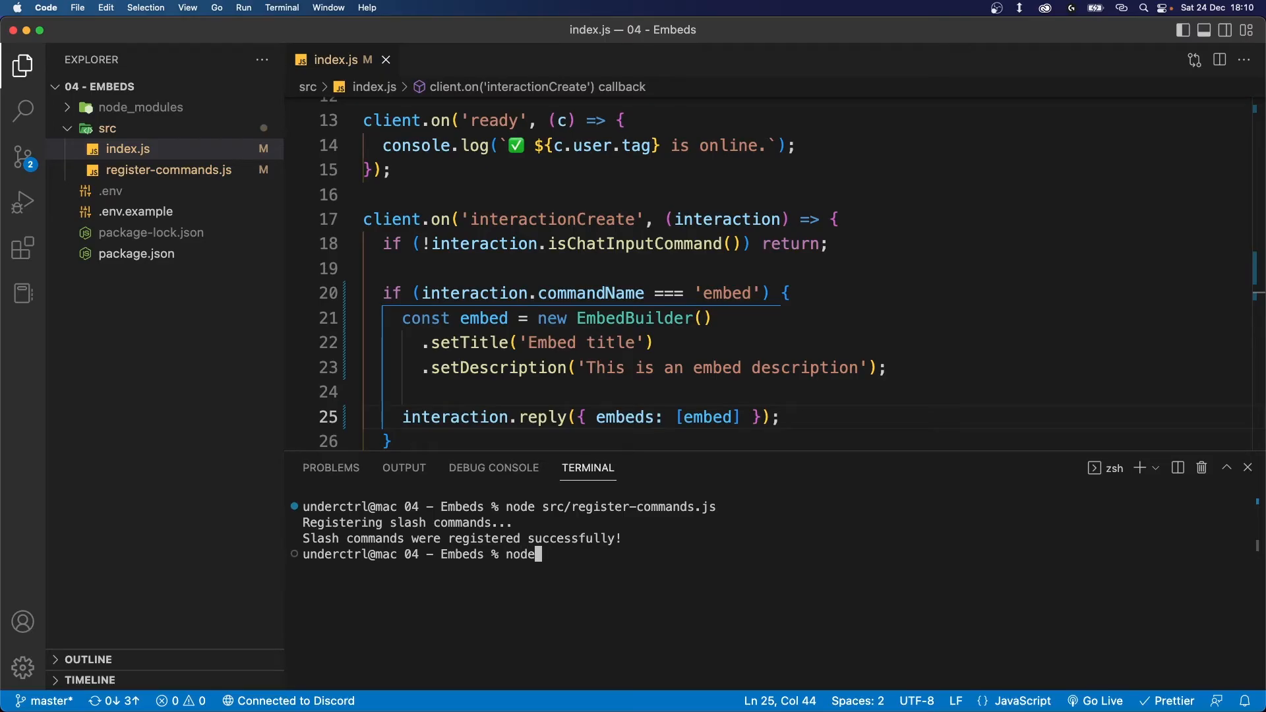
type("src/index.js")
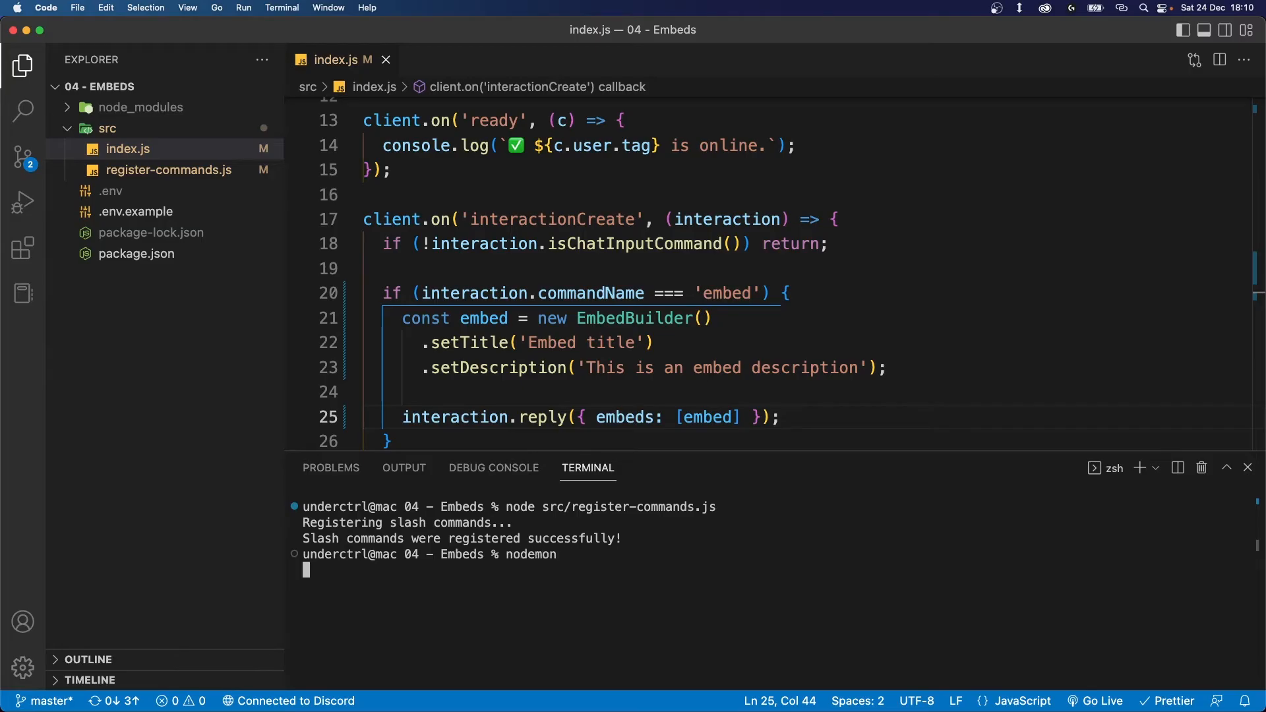
key("Enter")
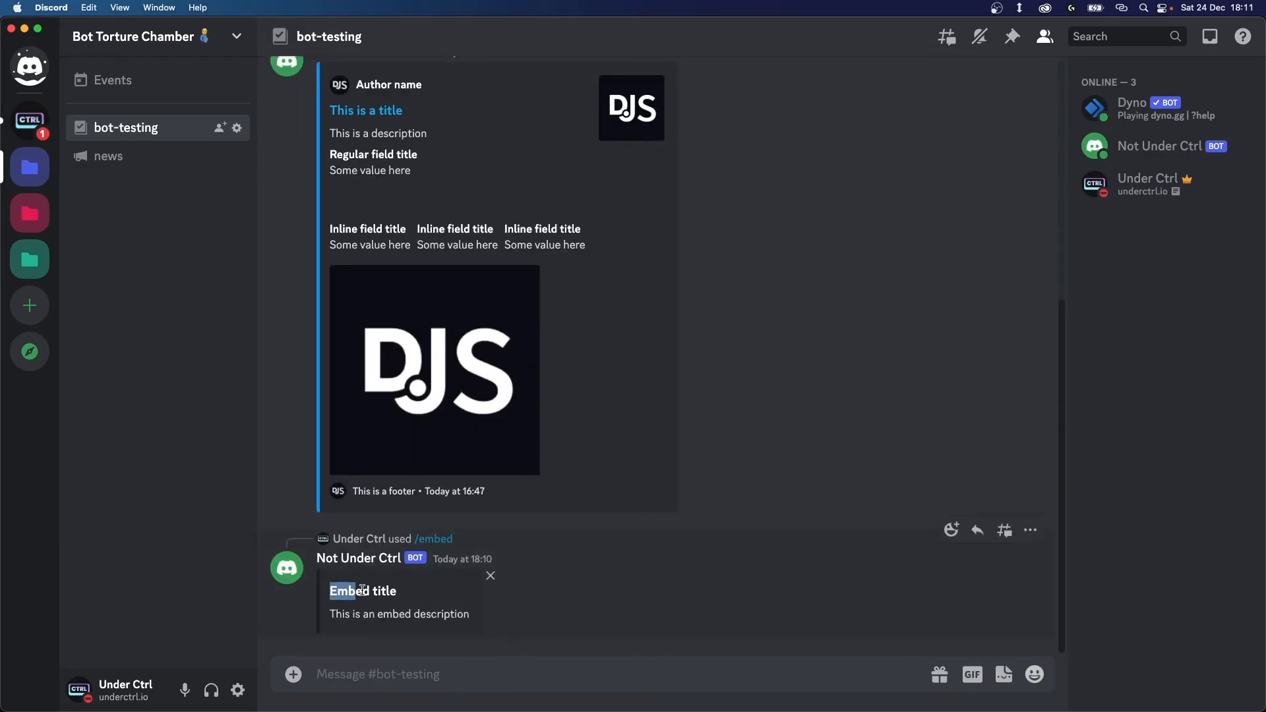
Inspect the bot's /embed reply showing 'Embed title' and its description in Discord
double_click(394, 613)
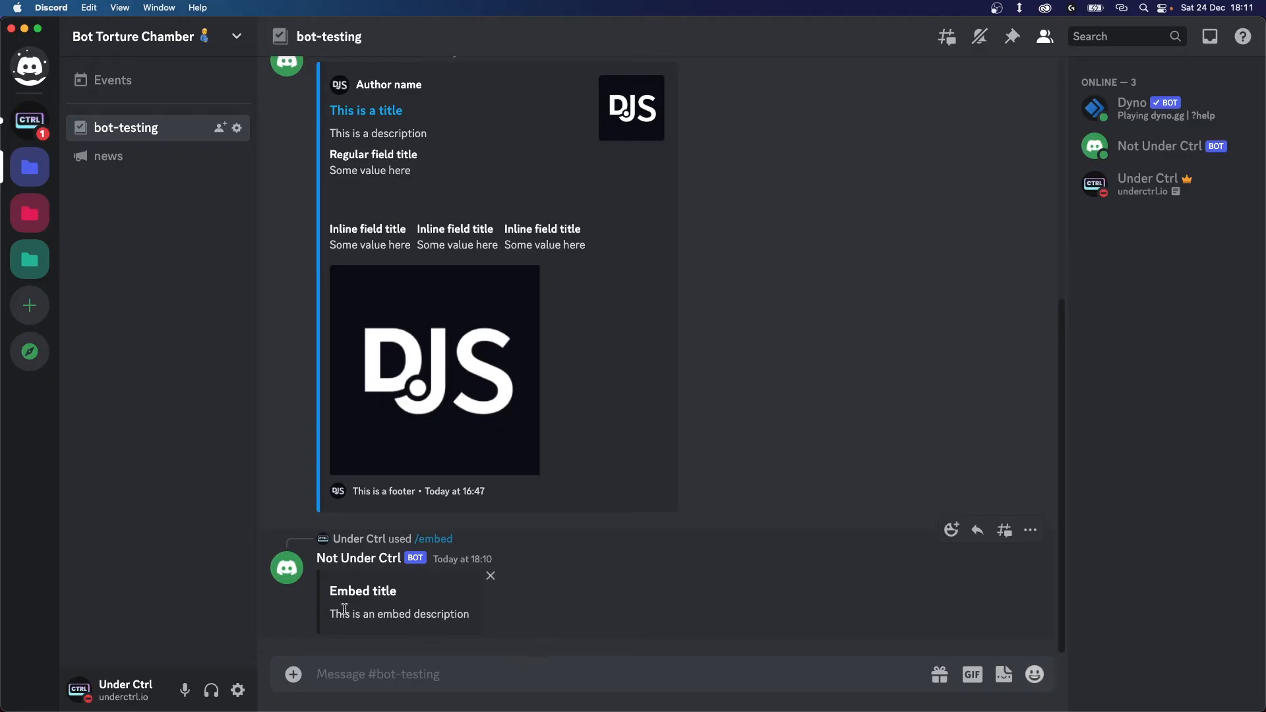
mouse_move(543, 649)
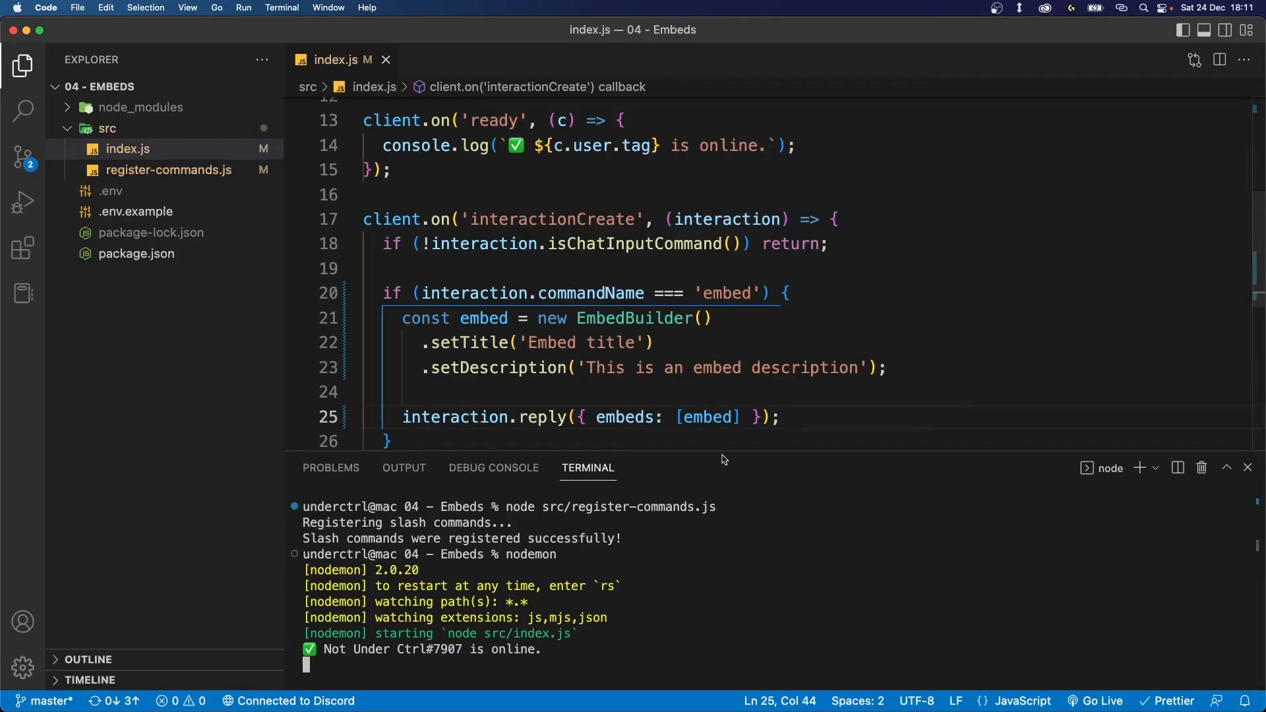
Add .setColor('Random') to the EmbedBuilder chain
type(".setColor(")
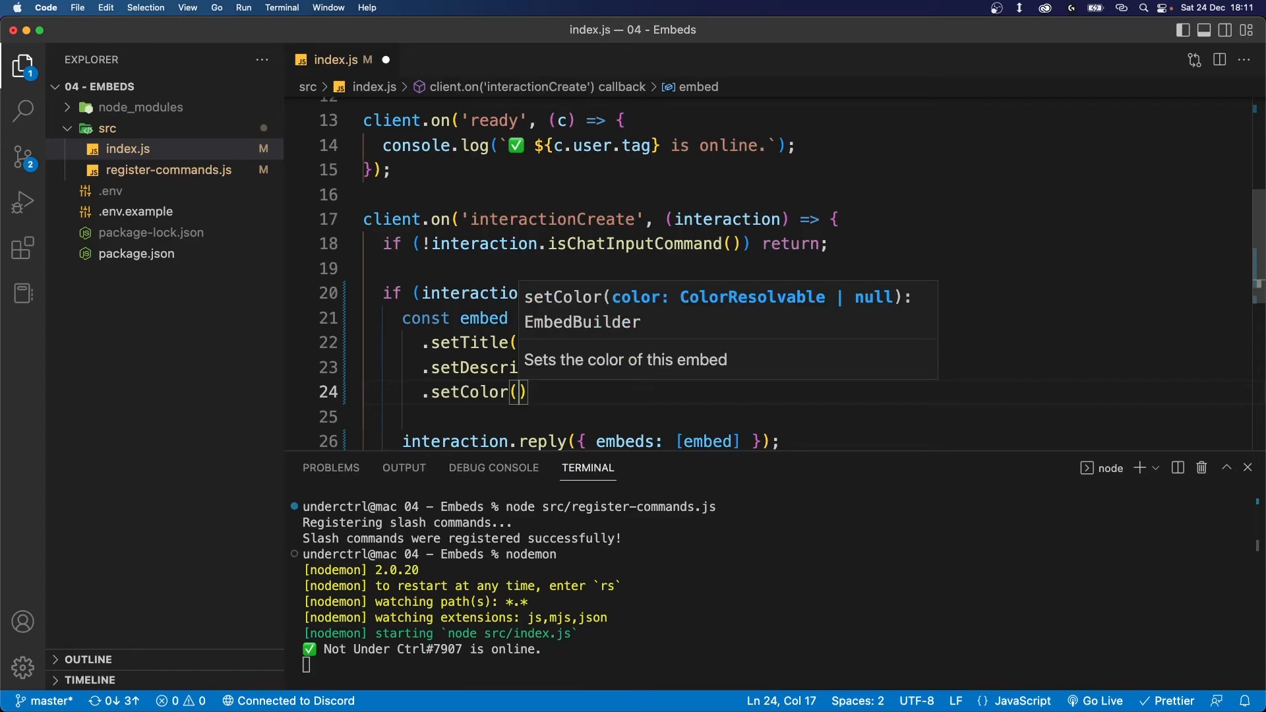
type("0x")
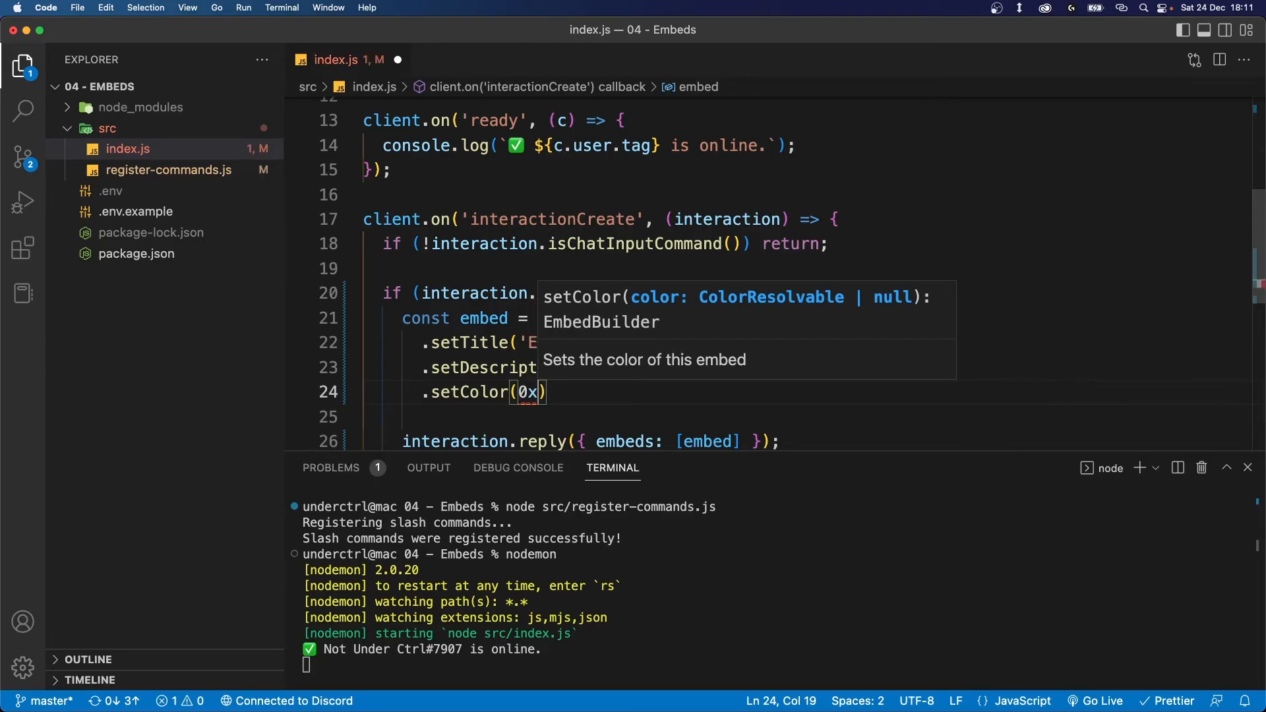
type("'Ran")
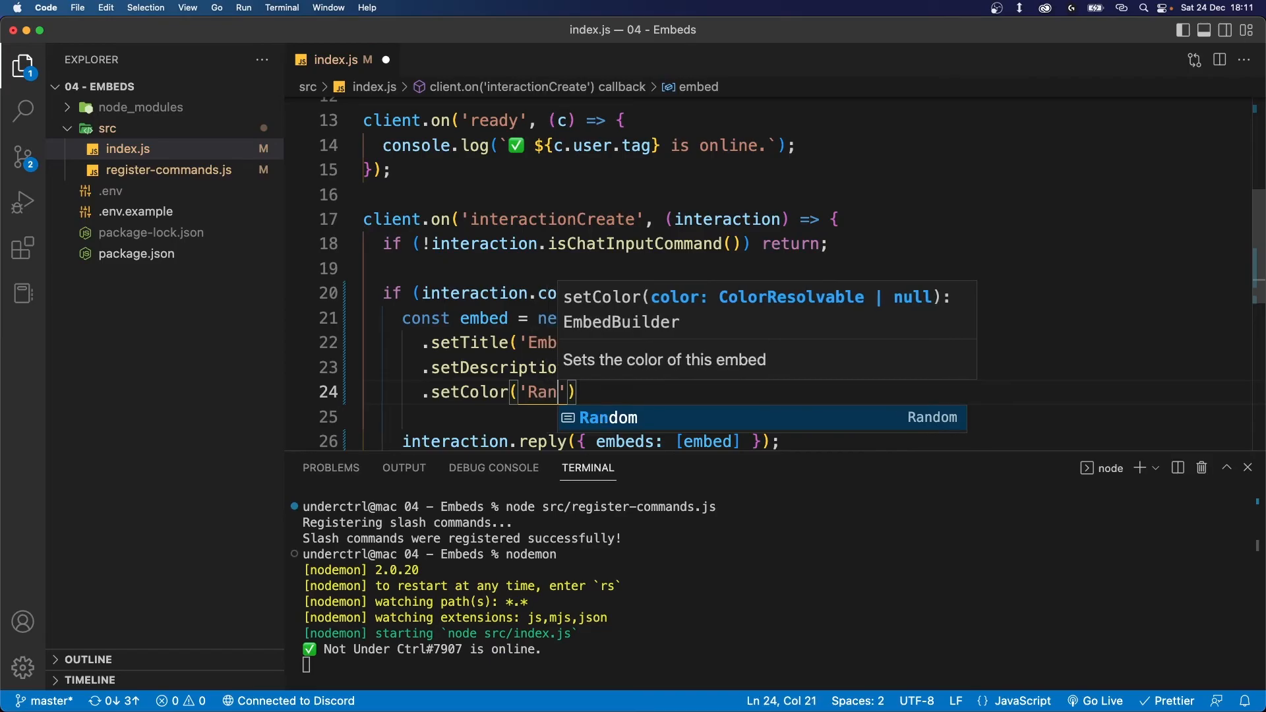
key("Tab")
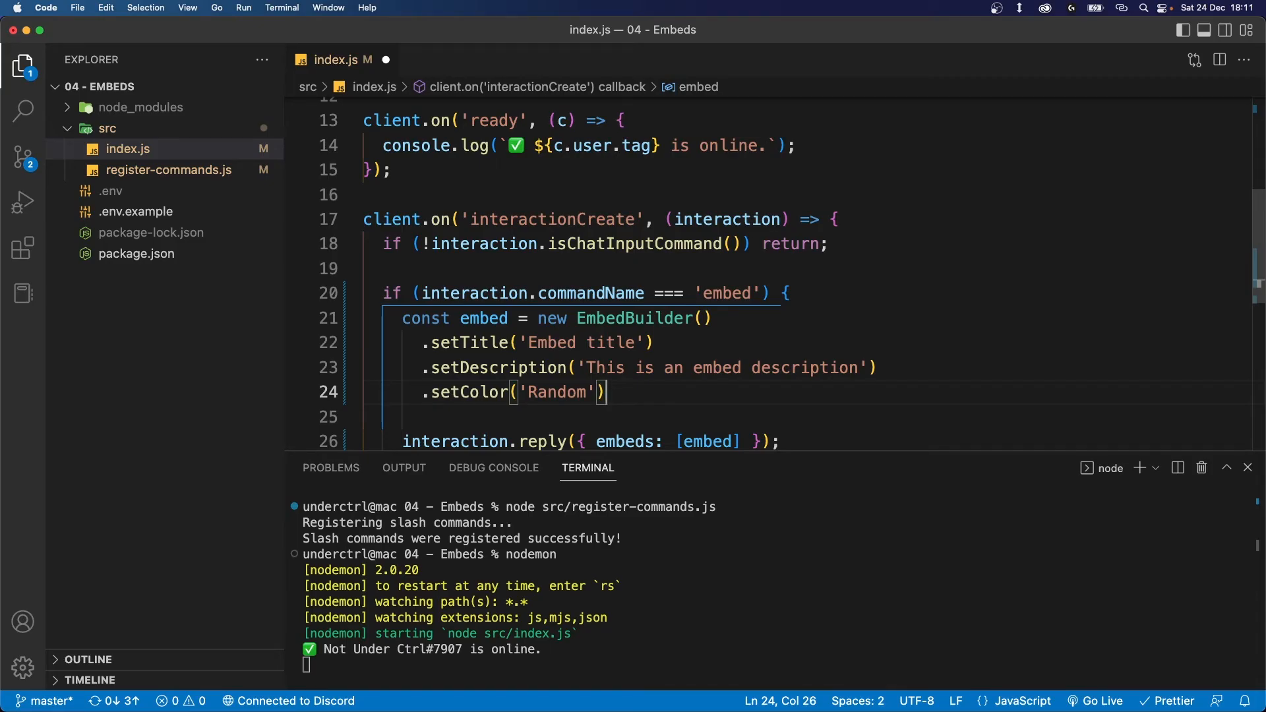
Add .addFields with name 'Field title' and value 'Some random value' to the embed
type(".add")
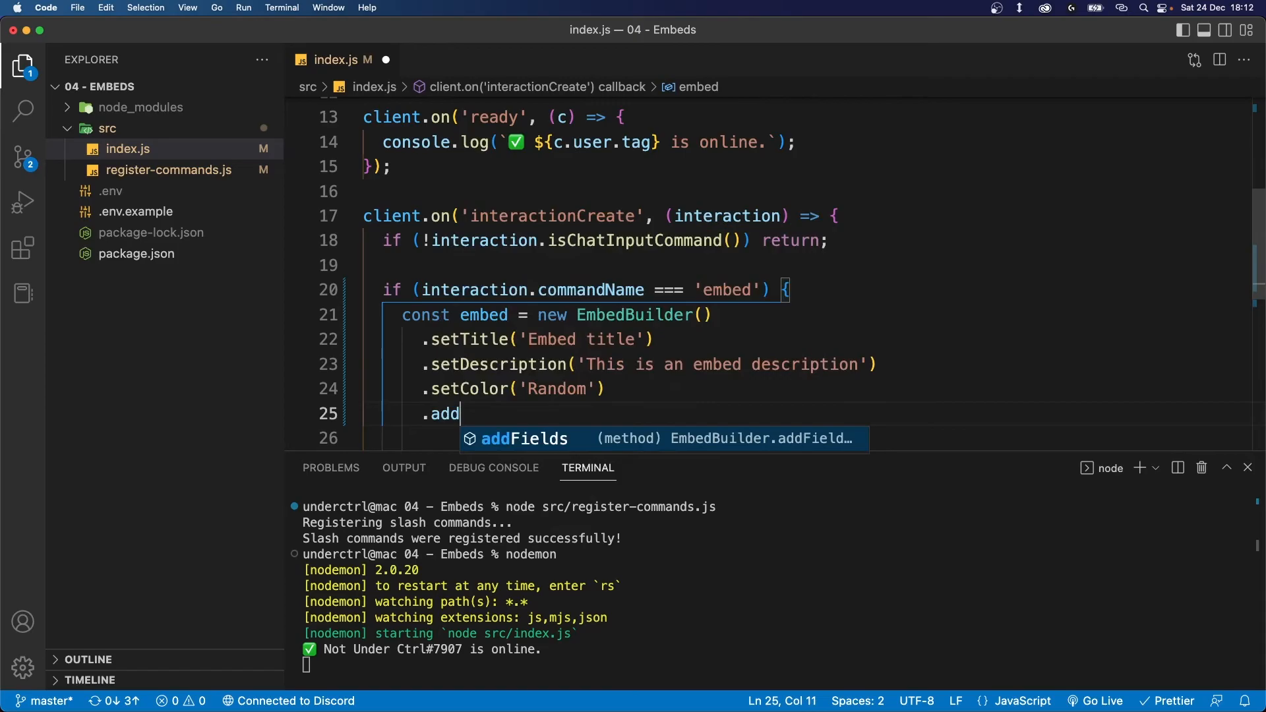
key("Tab")
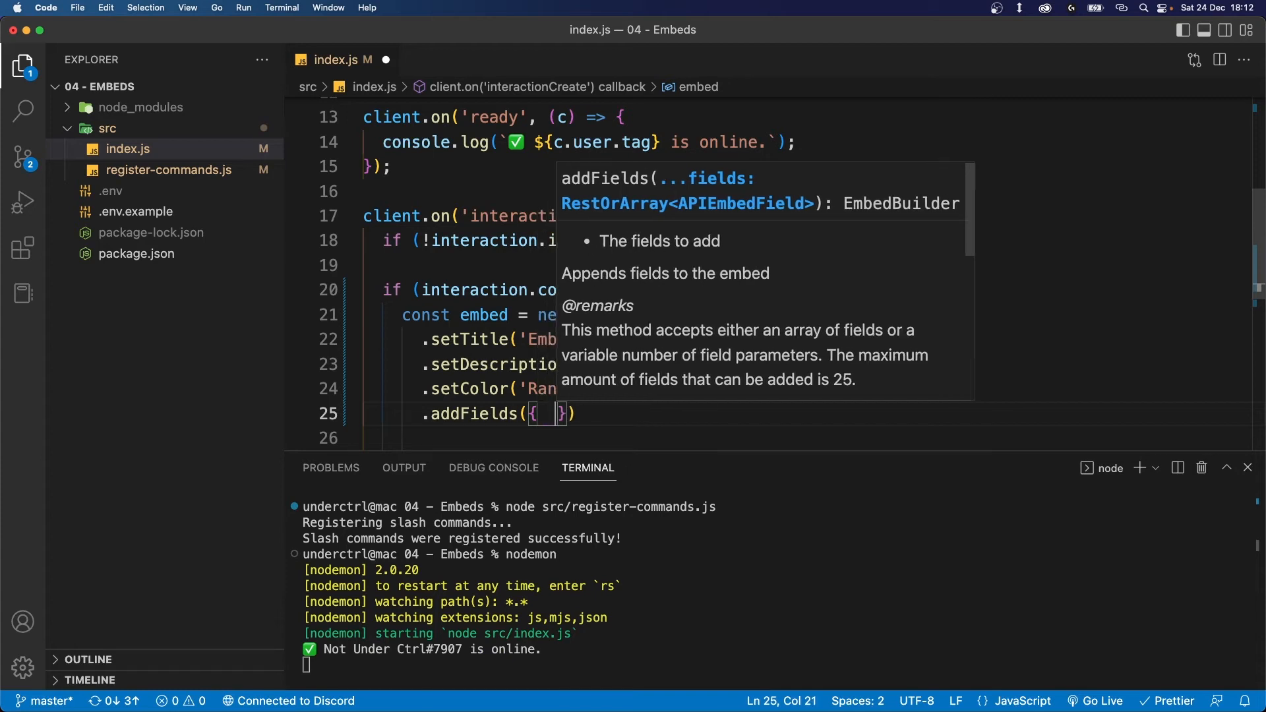
type("name")
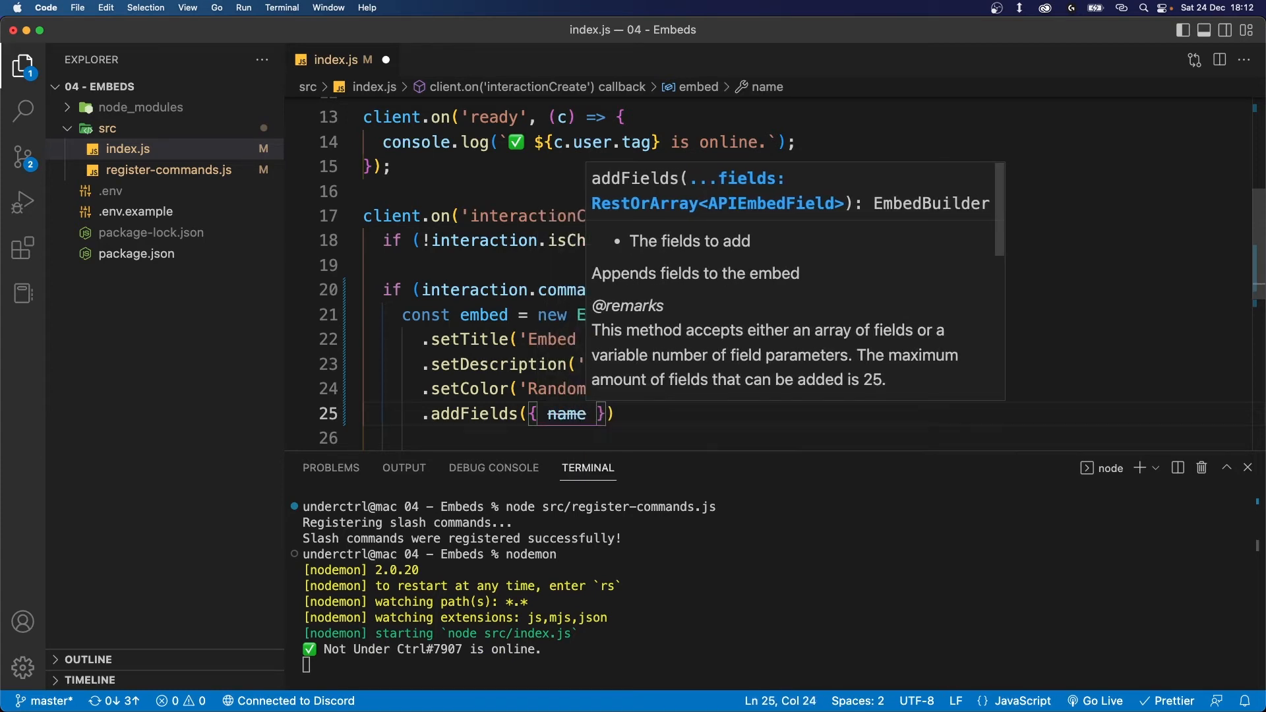
type(": 'Field'")
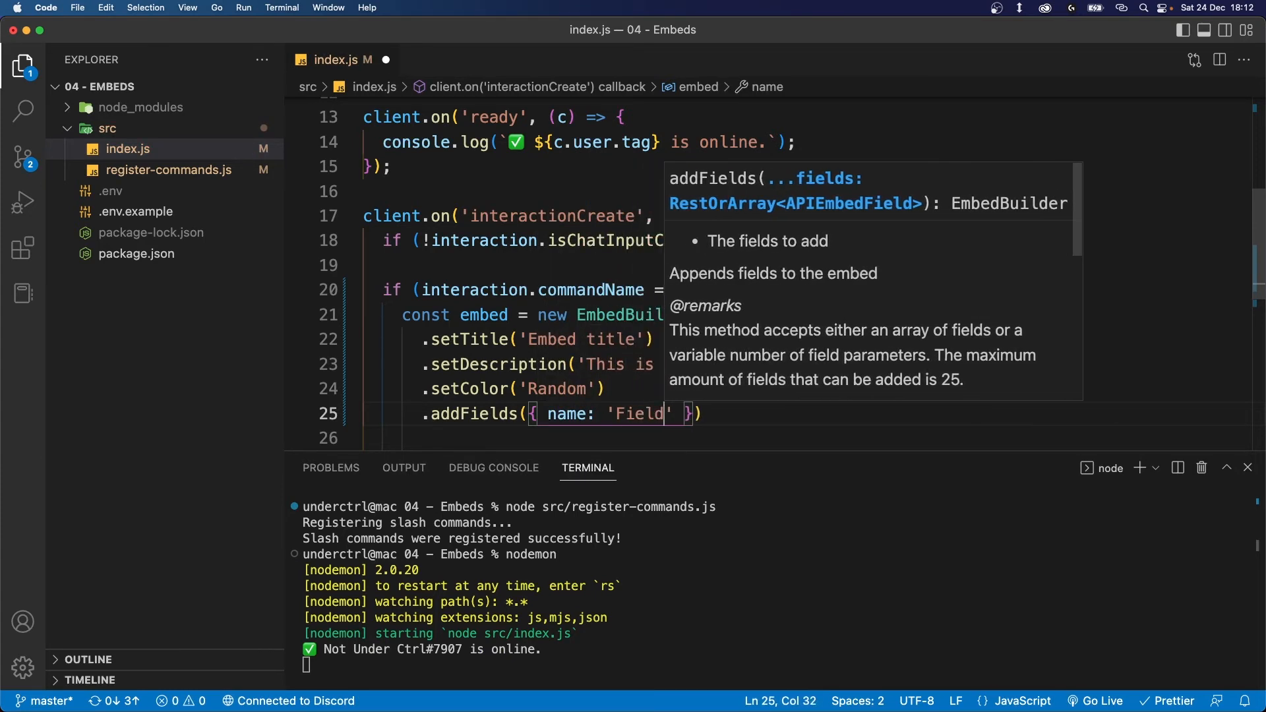
type("title', value: 'Some random value")
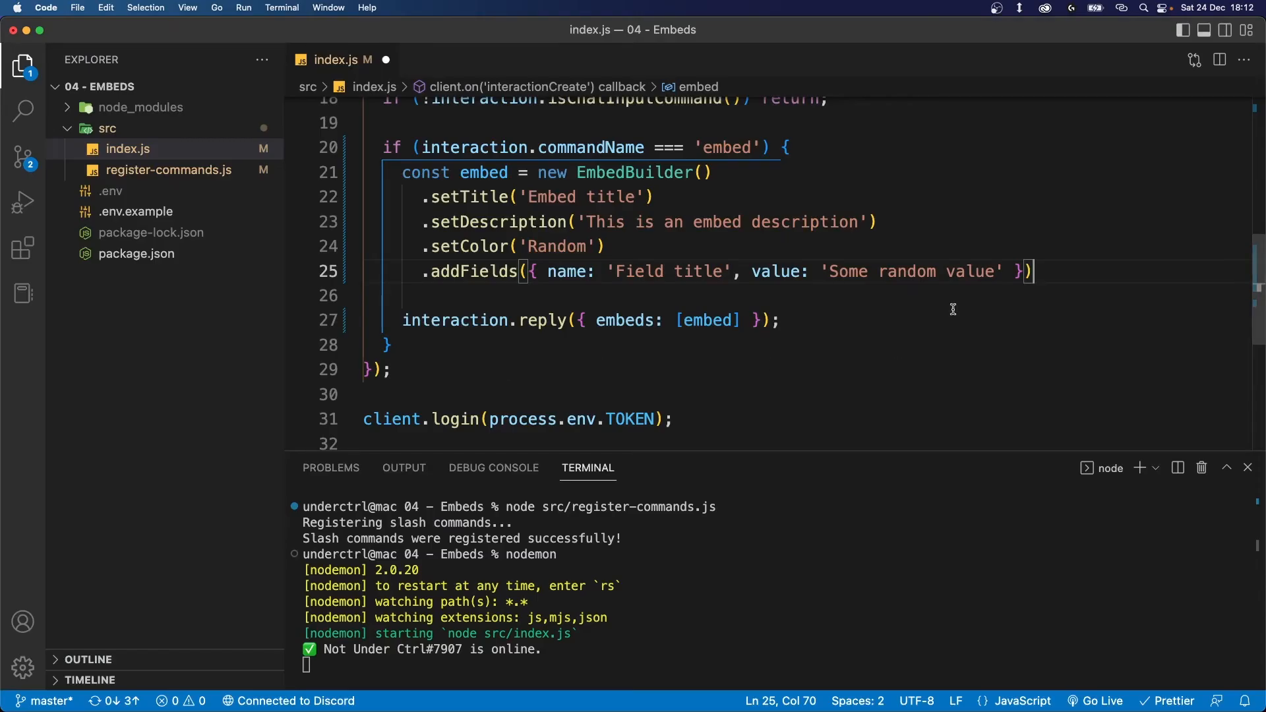
type(",")
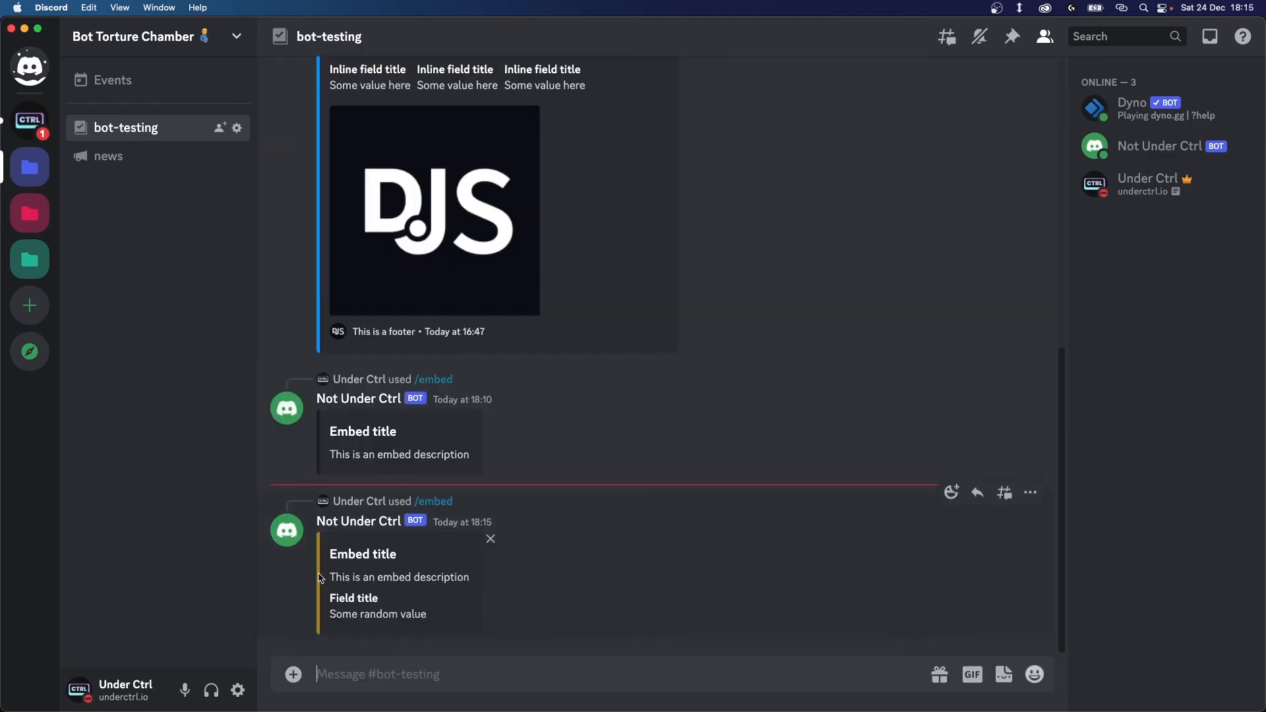
Inspect the 'Field title' field and its value in the bot's /embed reply in Discord
left_click_drag(329, 597, 427, 614)
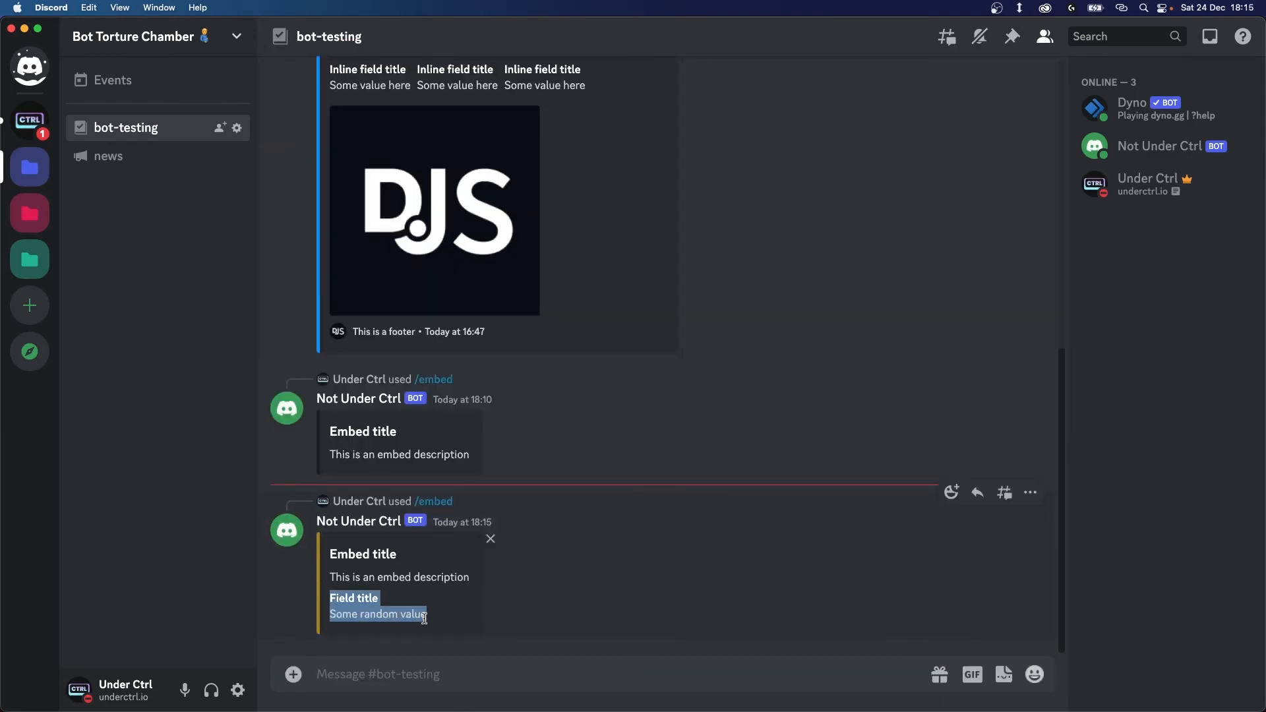
left_click(391, 597)
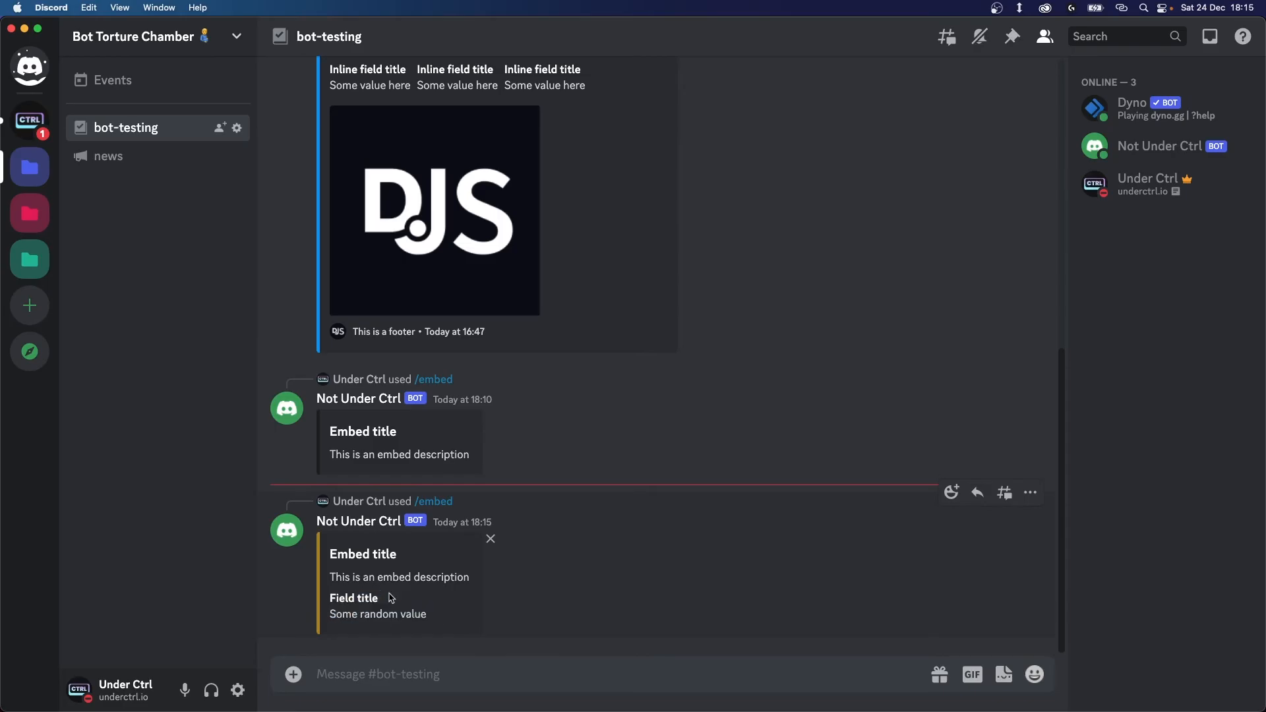
mouse_move(650, 603)
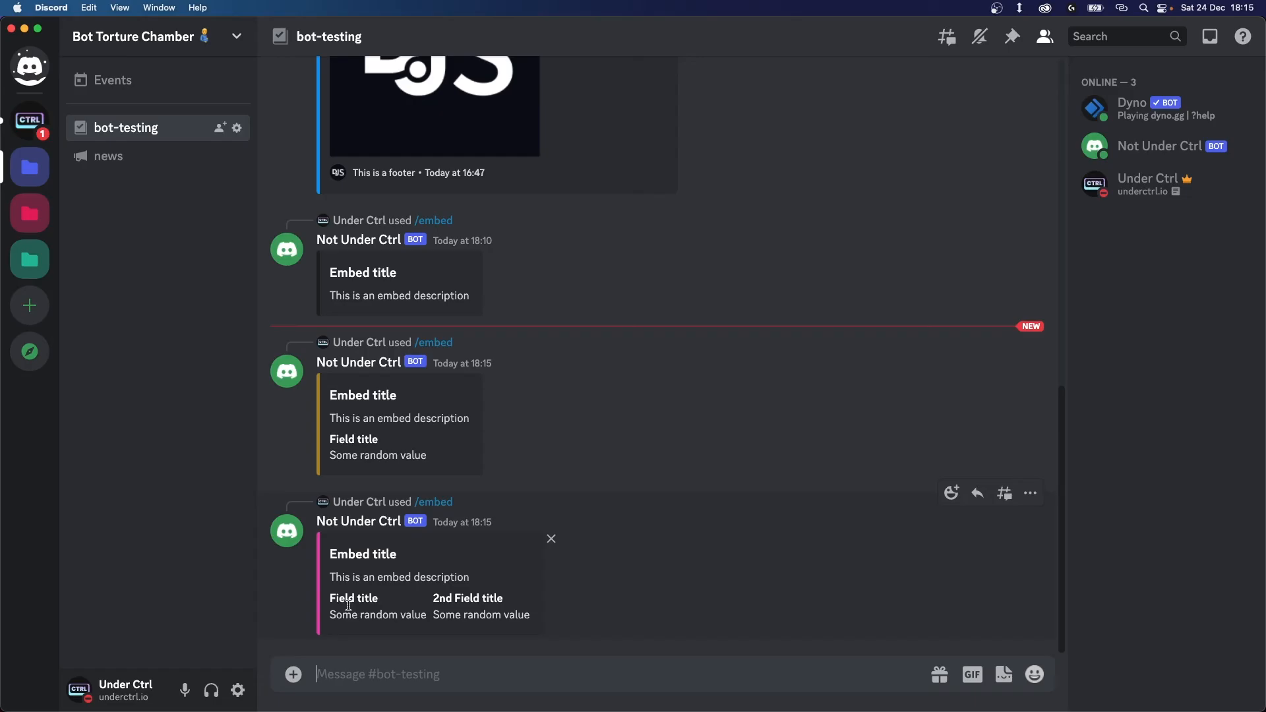
mouse_move(473, 615)
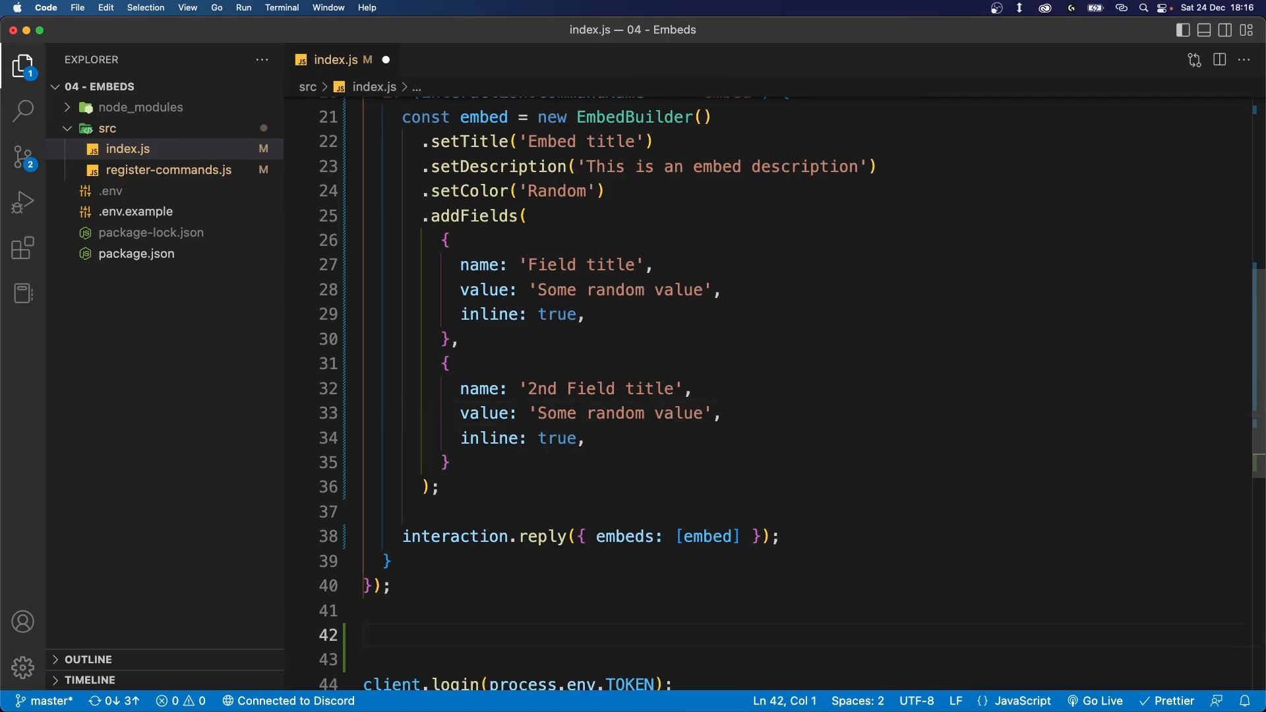
Write a client.on('messageCreate') handler for messages reading 'embed' that starts message.reply()
type("client.on('me'")
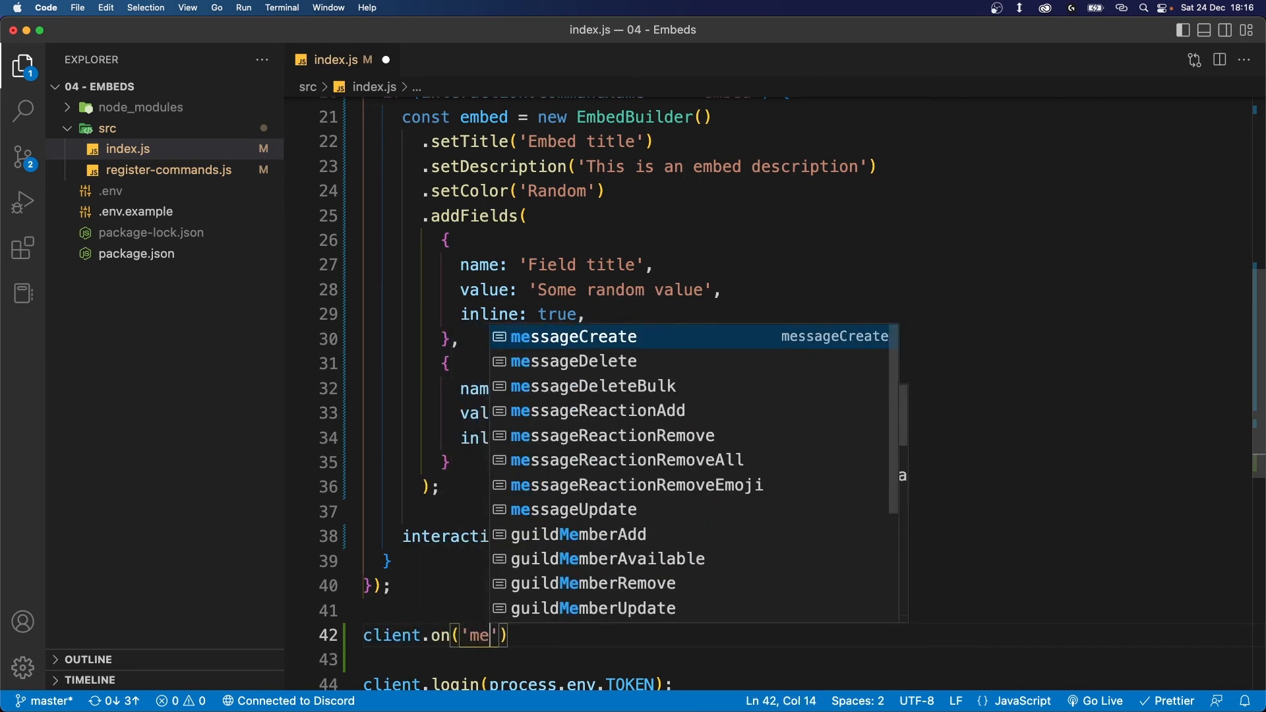
type("essageCreate', (messa")
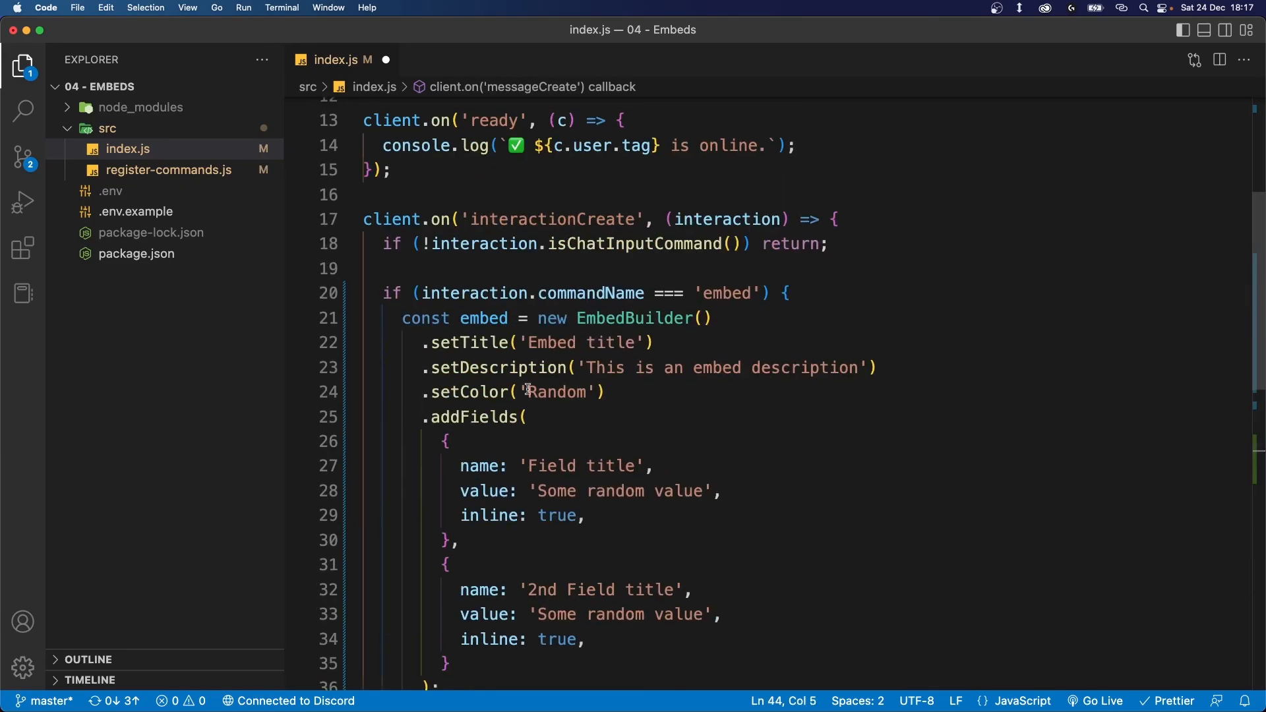
scroll("down", 3)
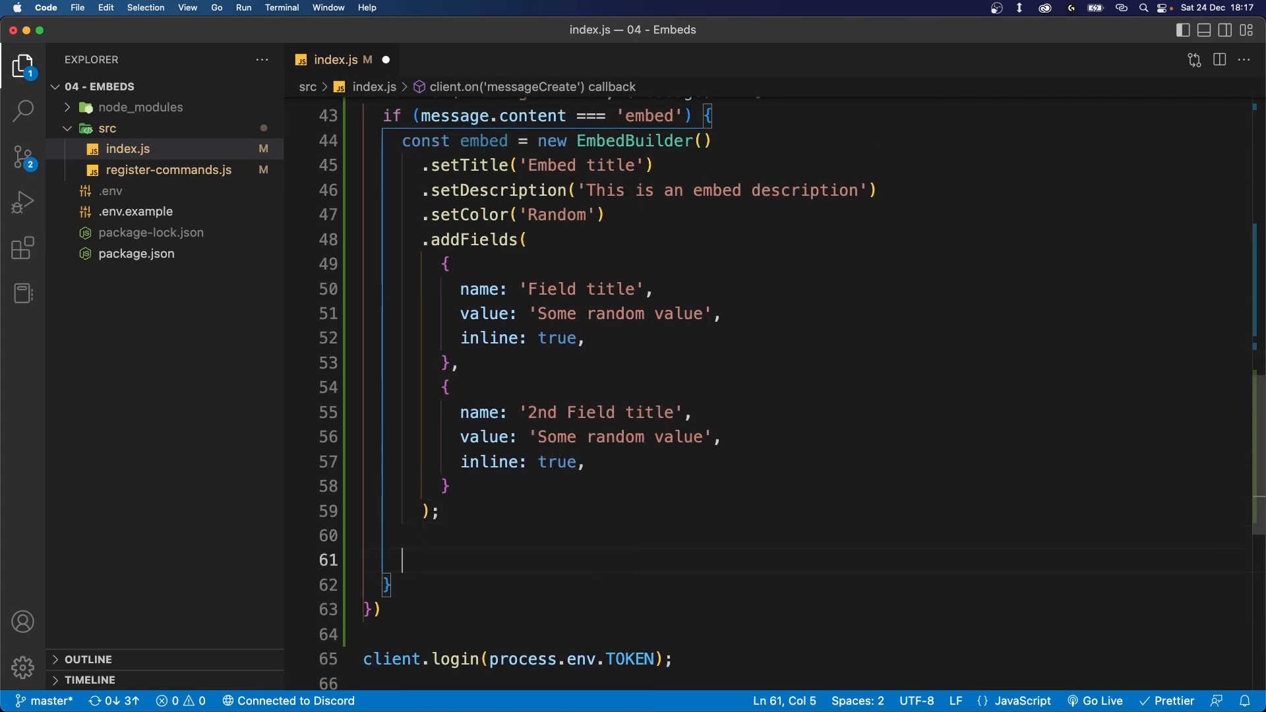
type("message")
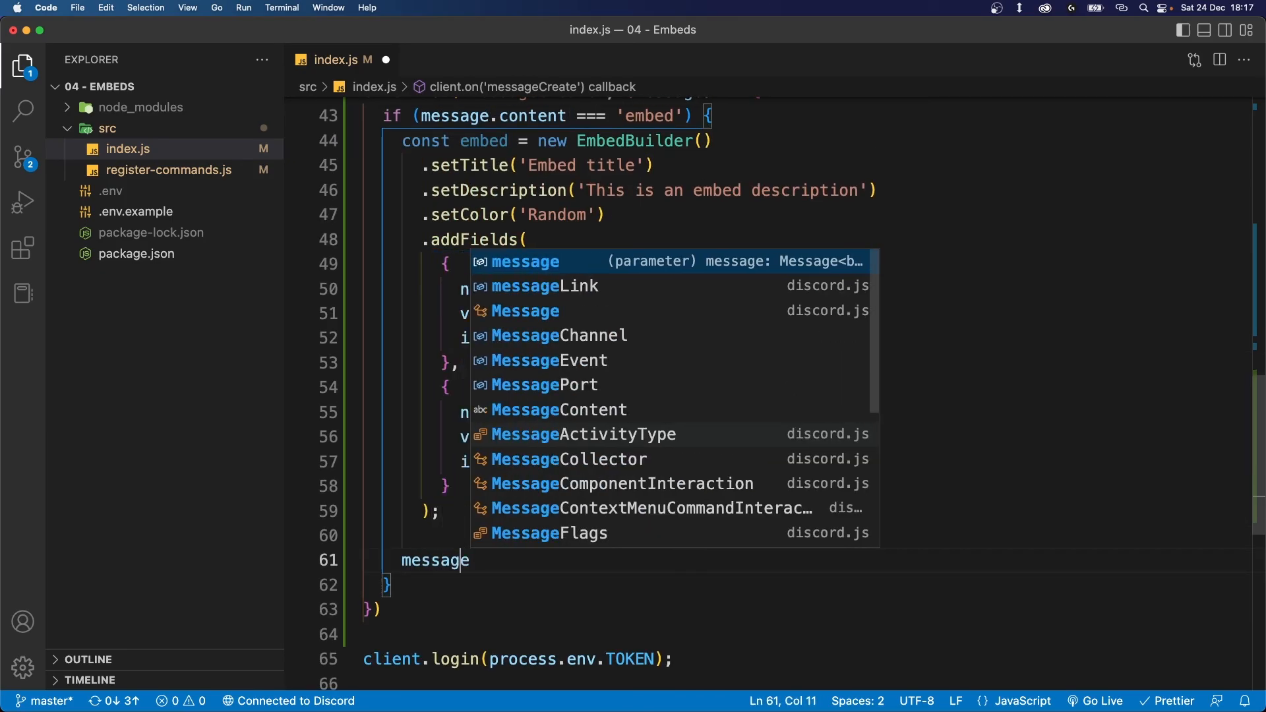
type(".reply()")
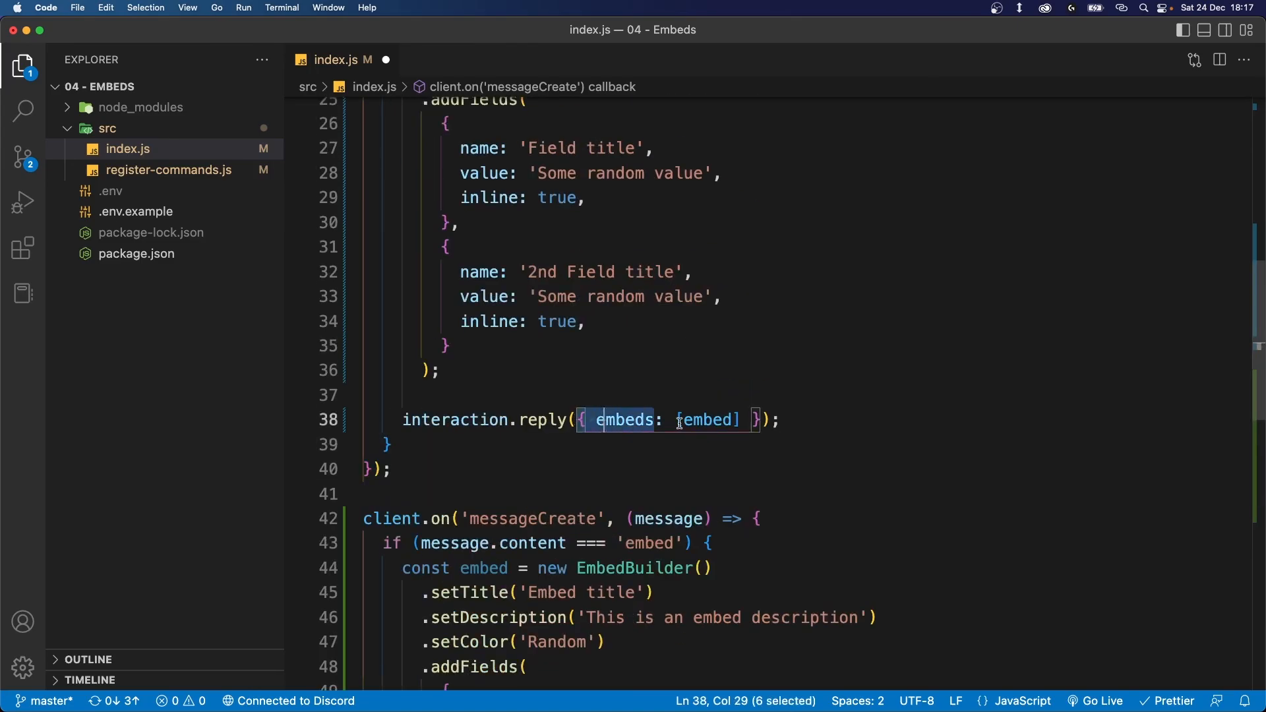
Copy { embeds: [embed] } from interaction.reply into message.reply()
double_click(625, 421)
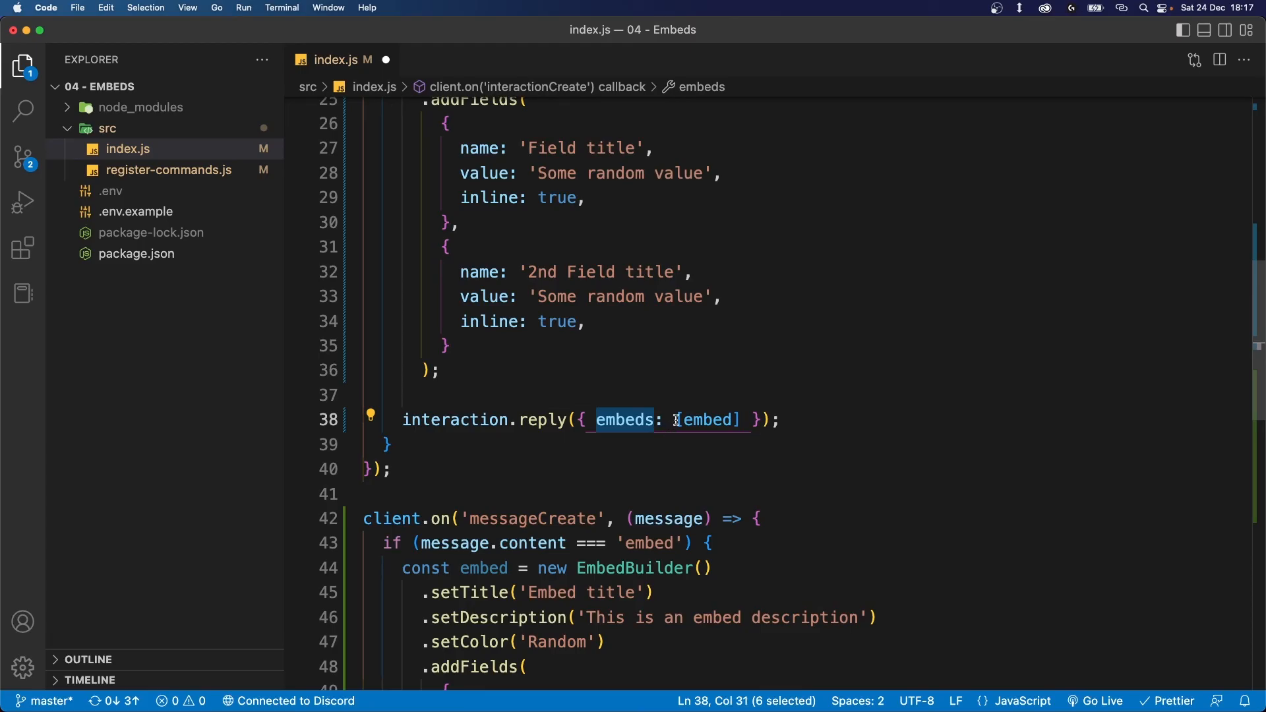
left_click(870, 414)
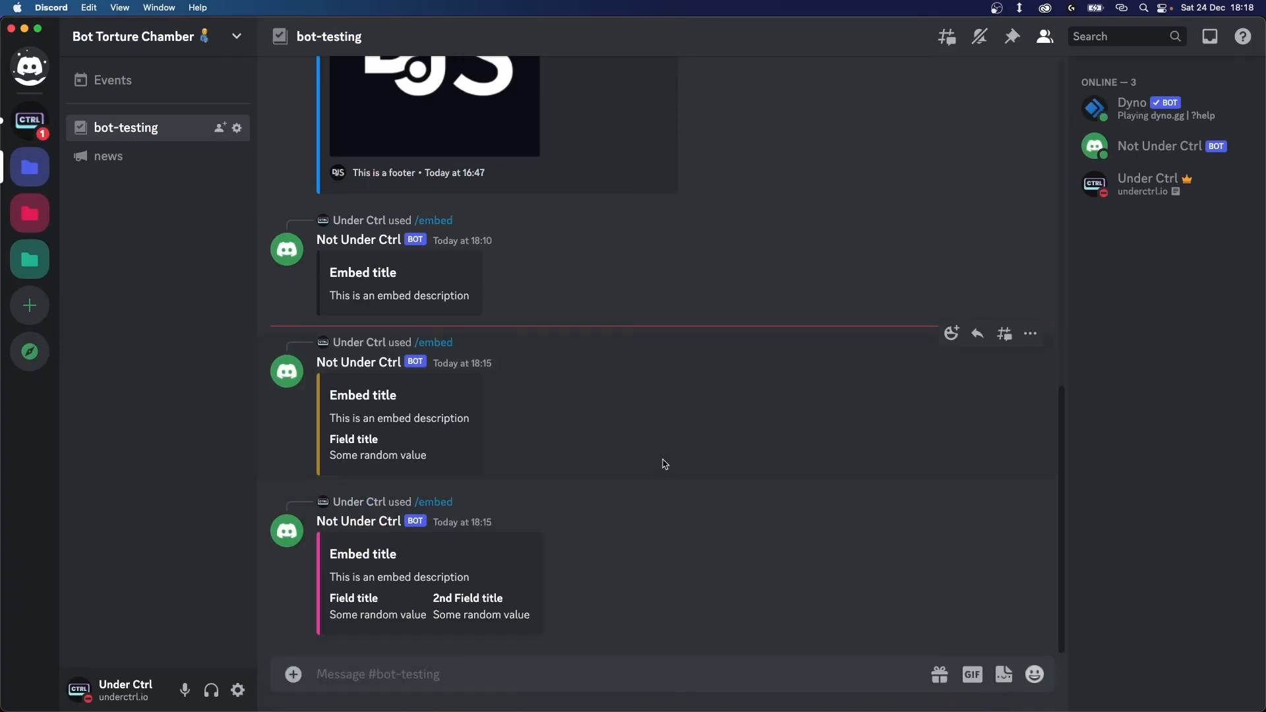
Post the message 'embed' in #bot-testing to trigger the new messageCreate handler
type("embed")
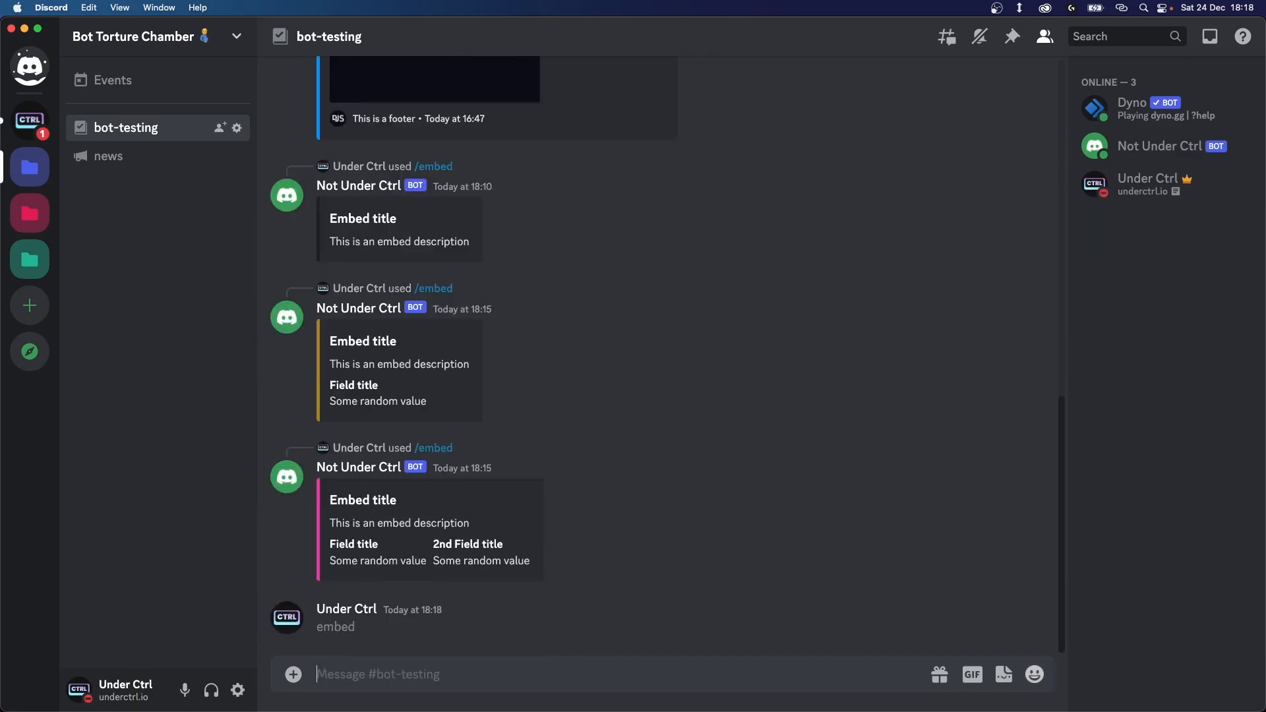
scroll("down", 3)
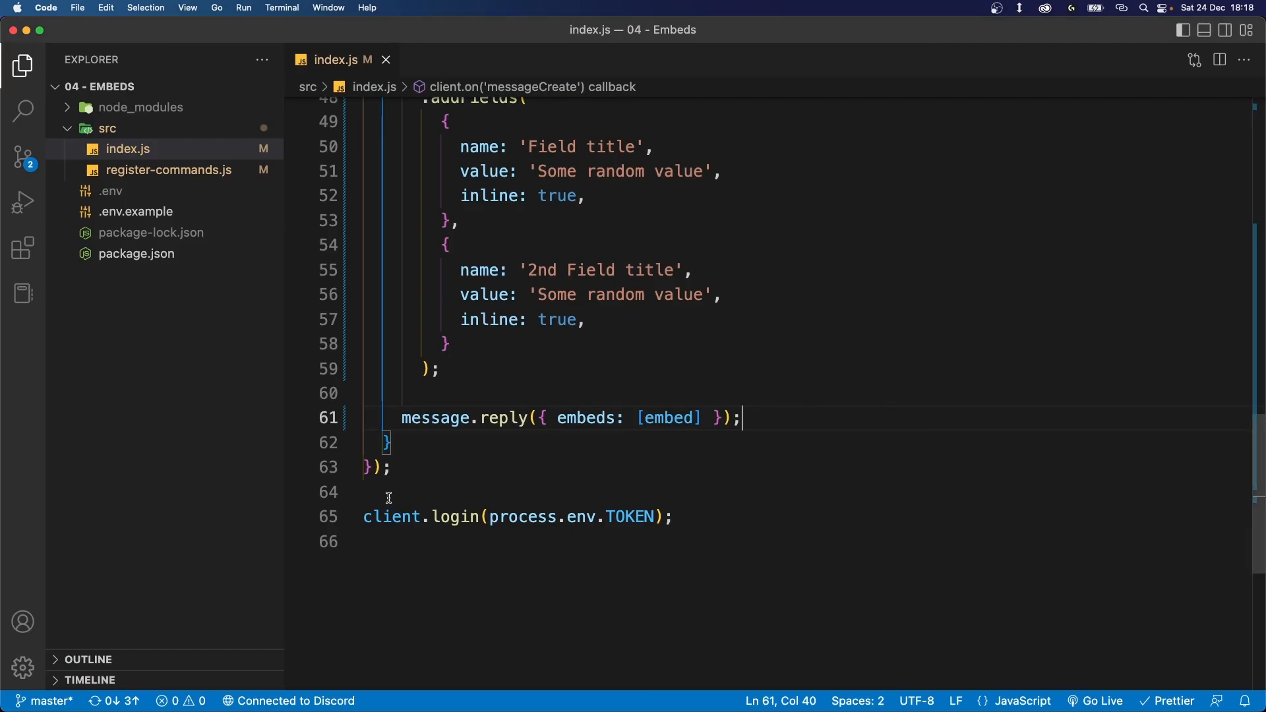
Replace message.reply with message.channel.send so the embed posts to the channel
double_click(503, 561)
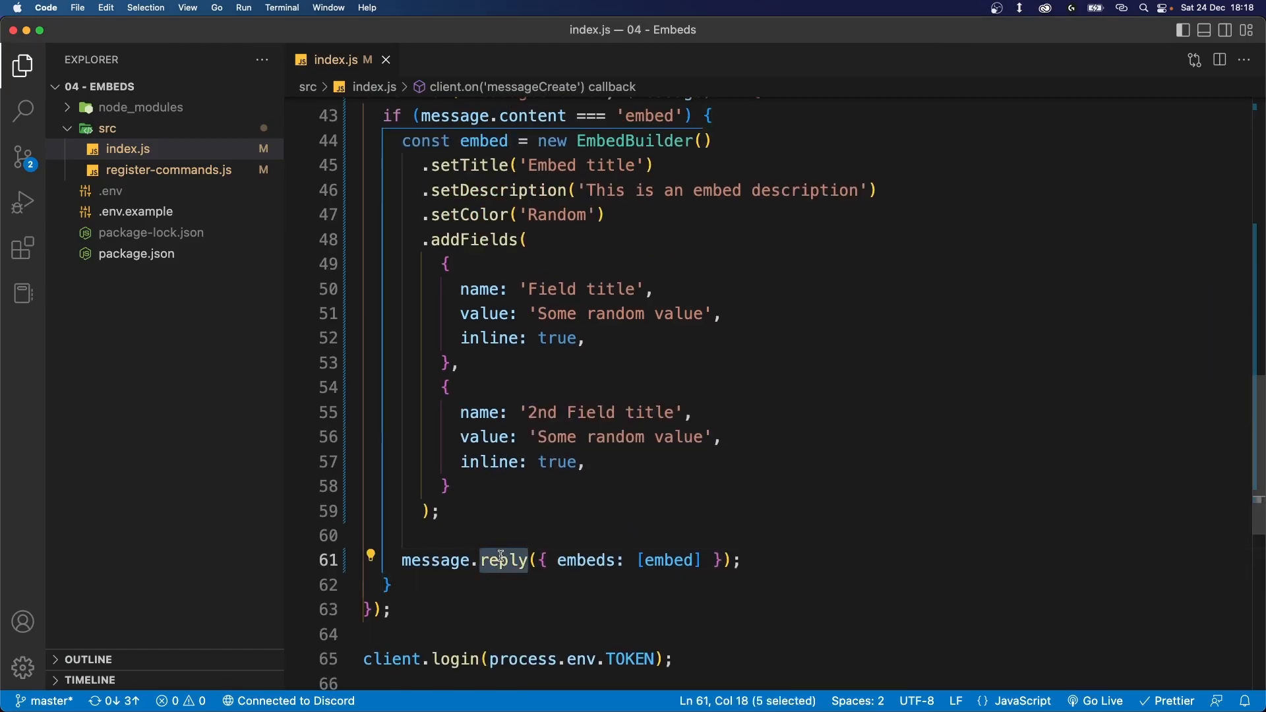
type("chann")
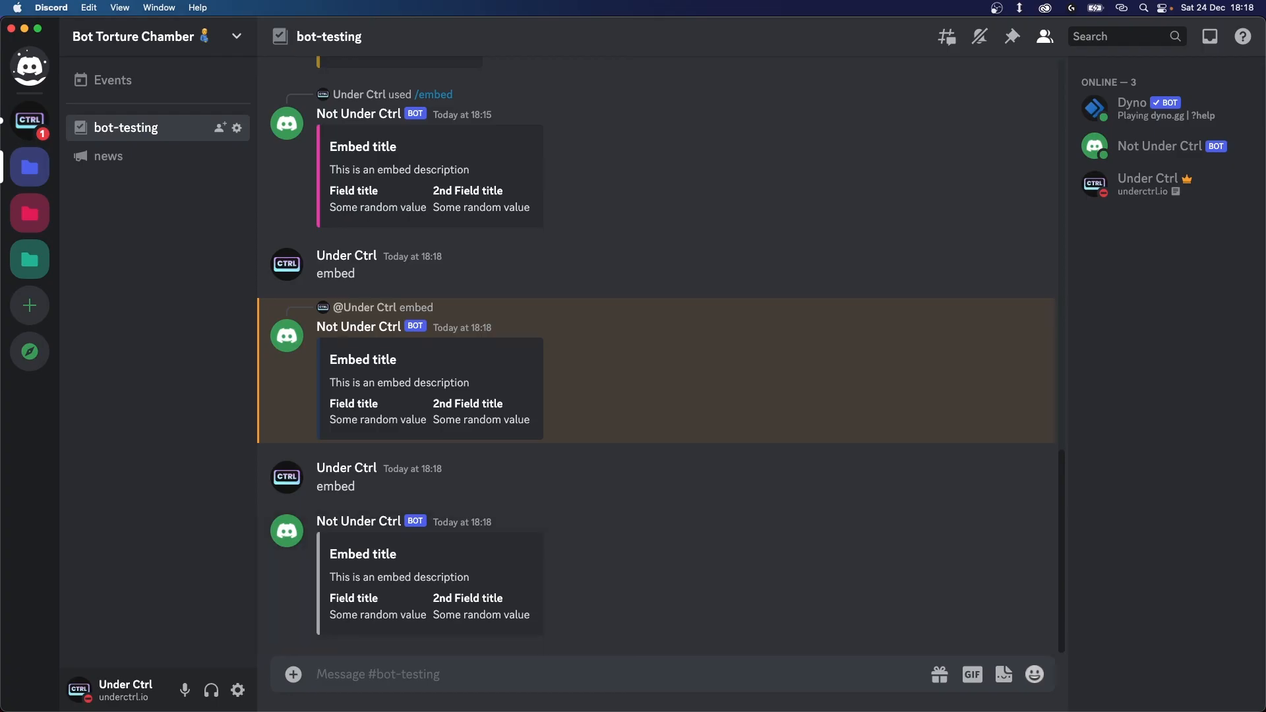
mouse_move(263, 486)
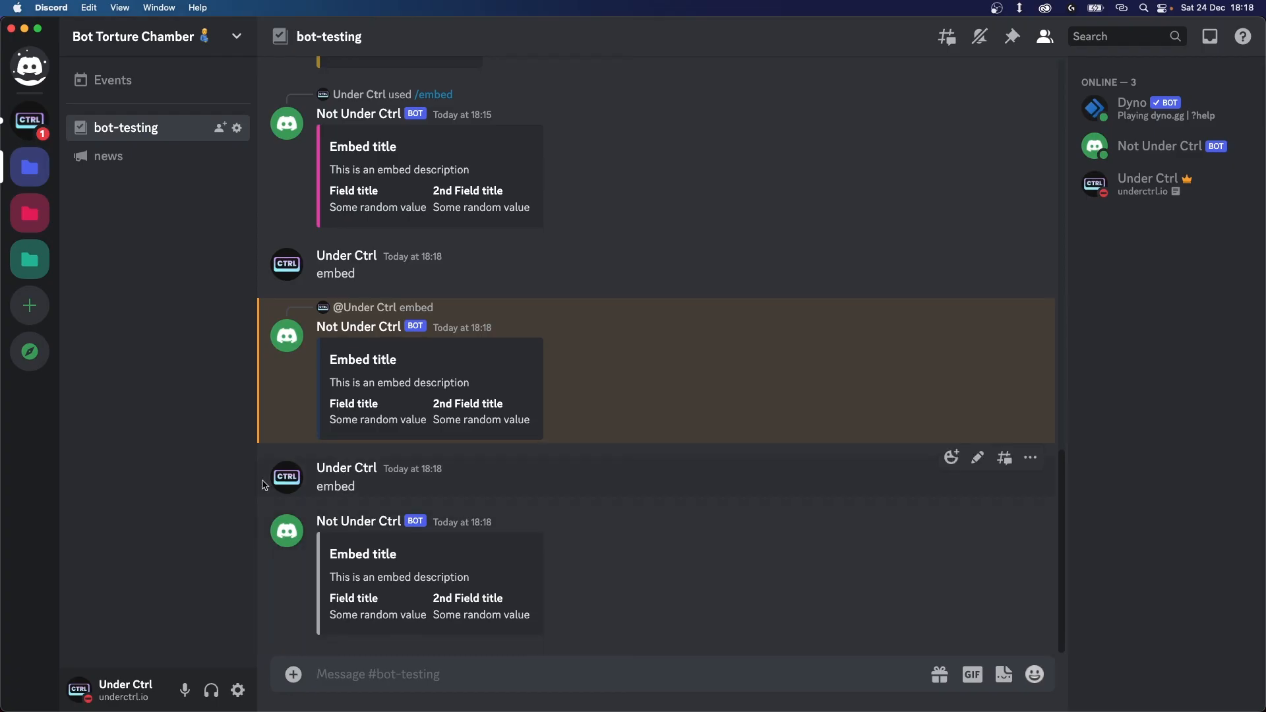
mouse_move(175, 335)
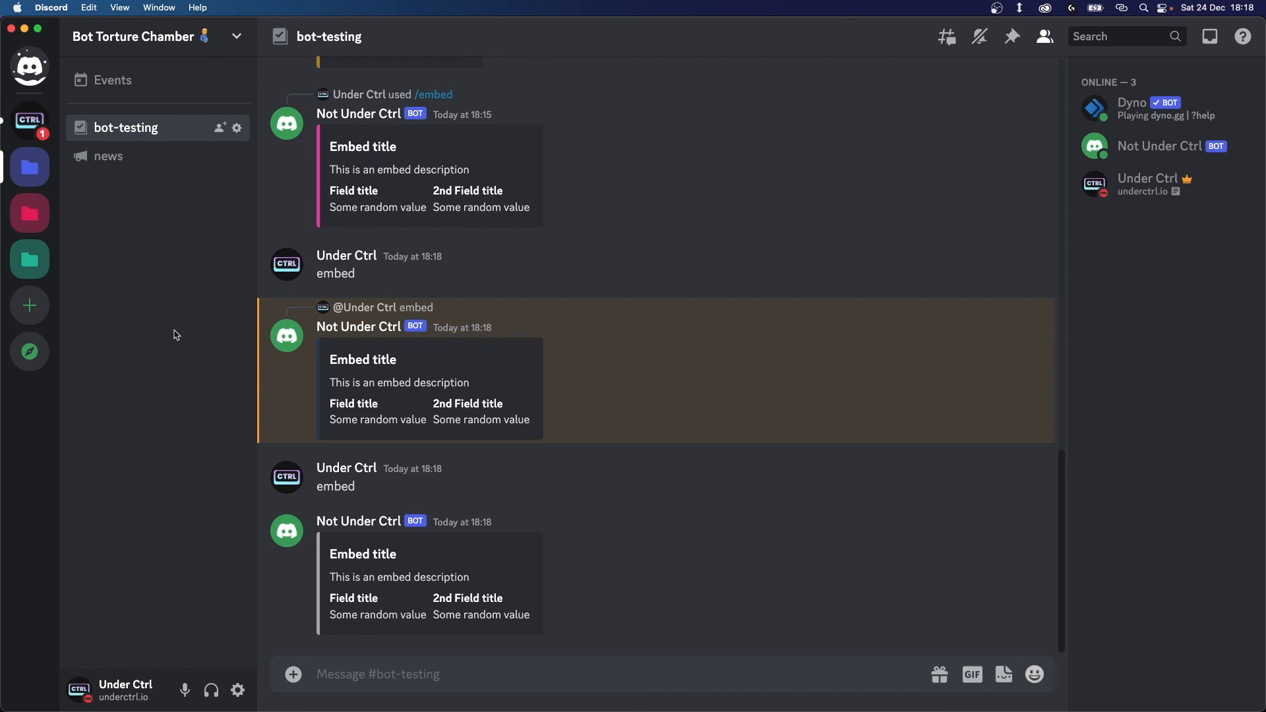